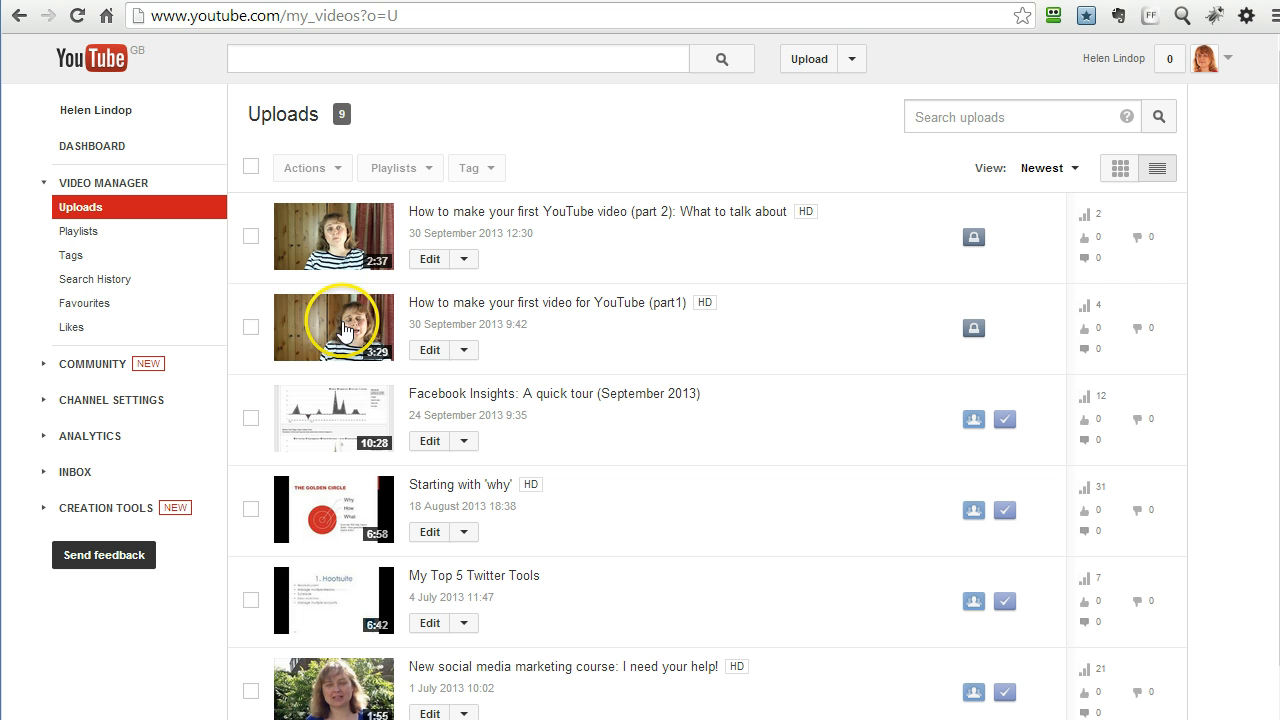
mouse_move(330, 270)
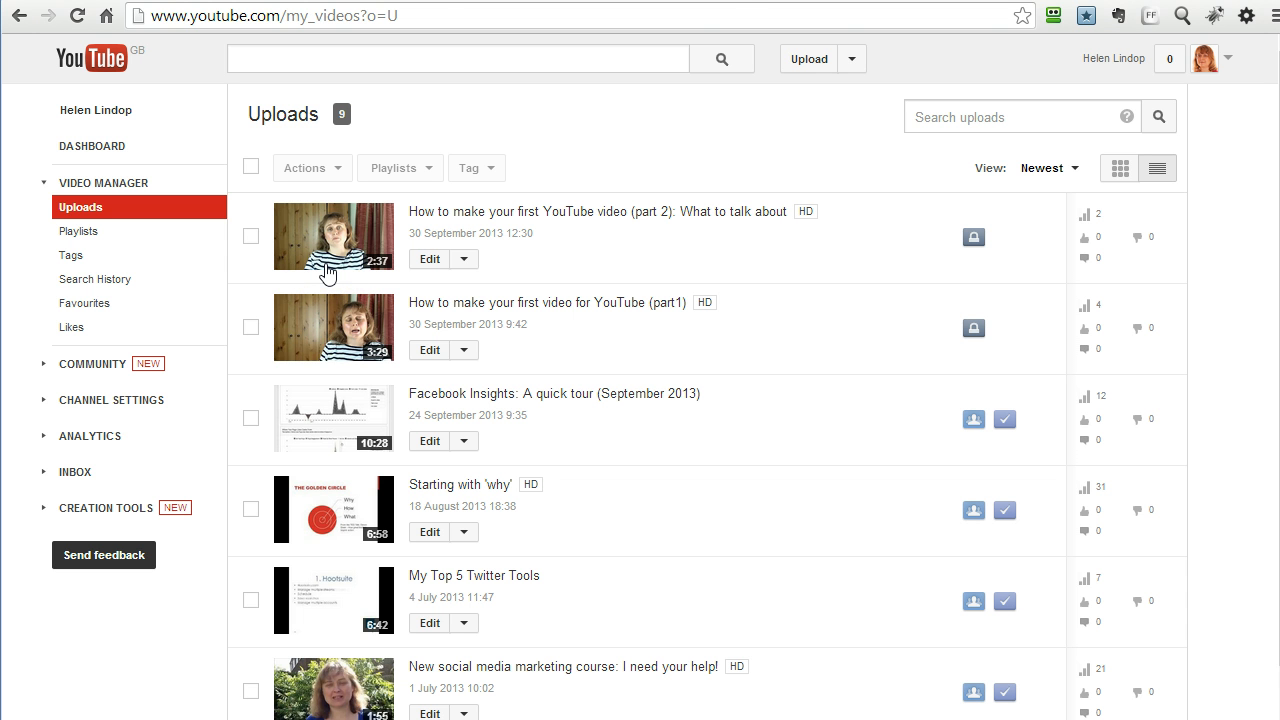
mouse_move(322, 330)
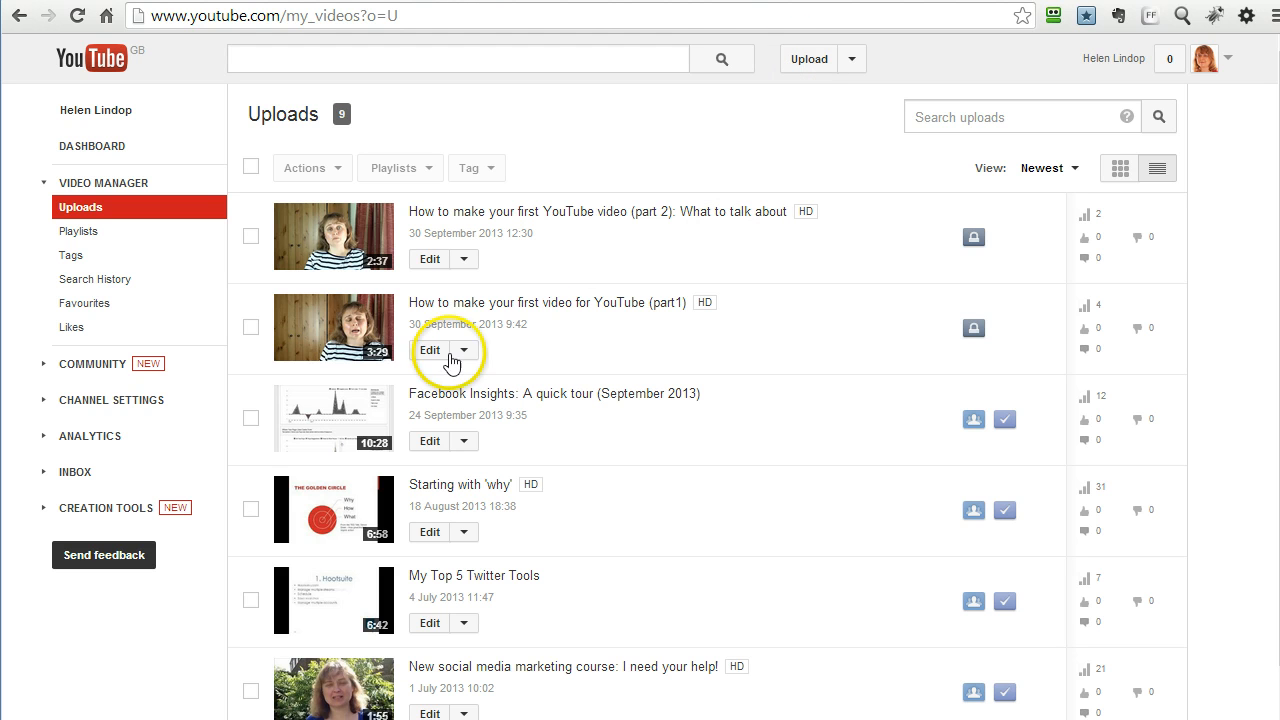
mouse_move(328, 362)
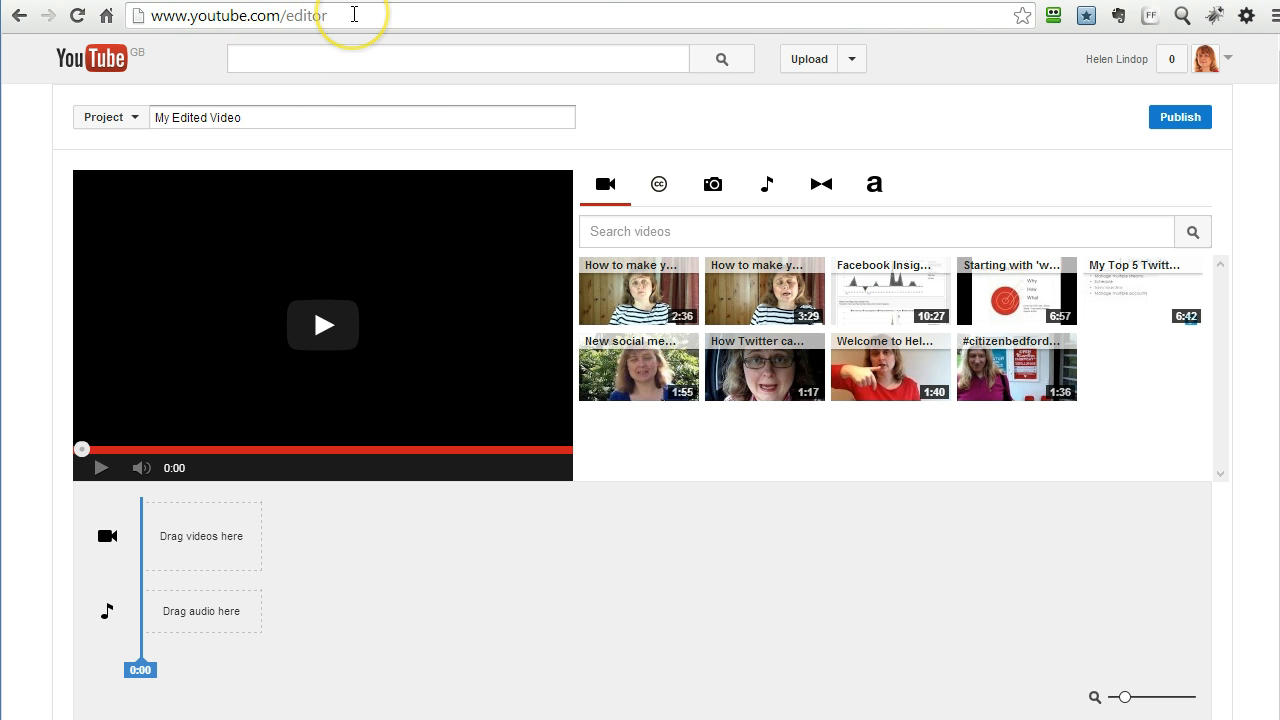
mouse_move(620, 468)
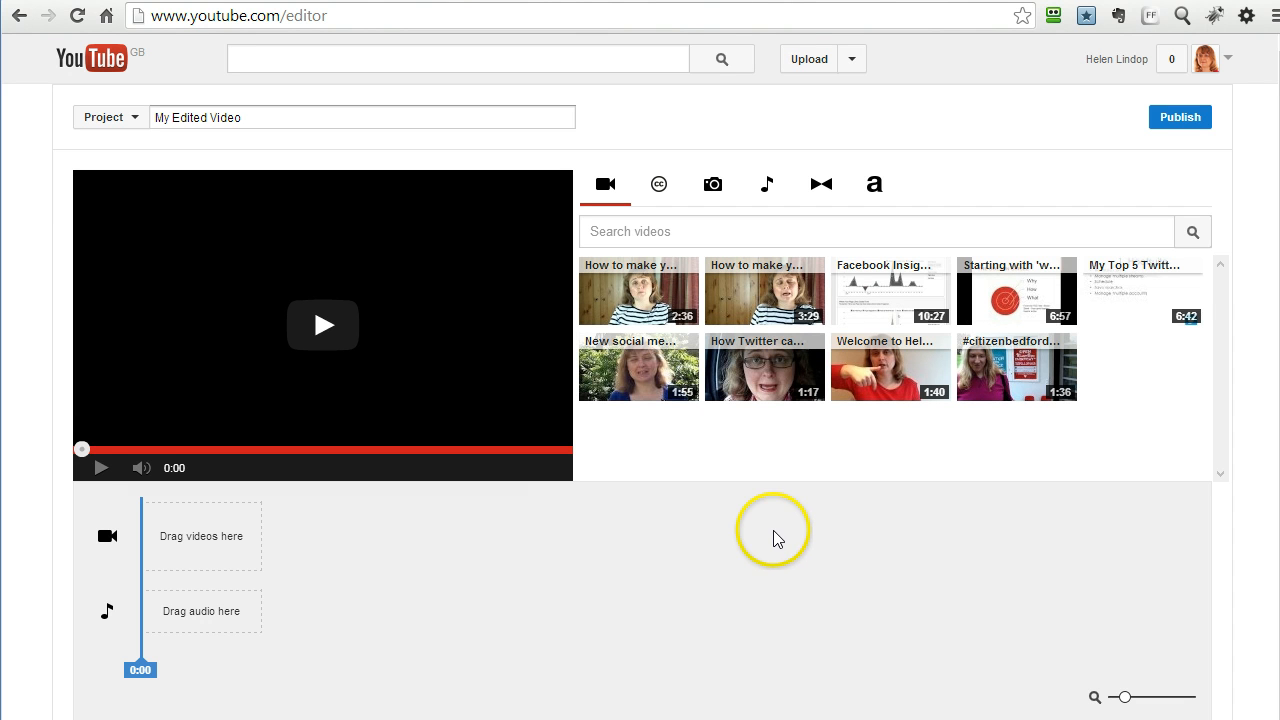
mouse_move(738, 296)
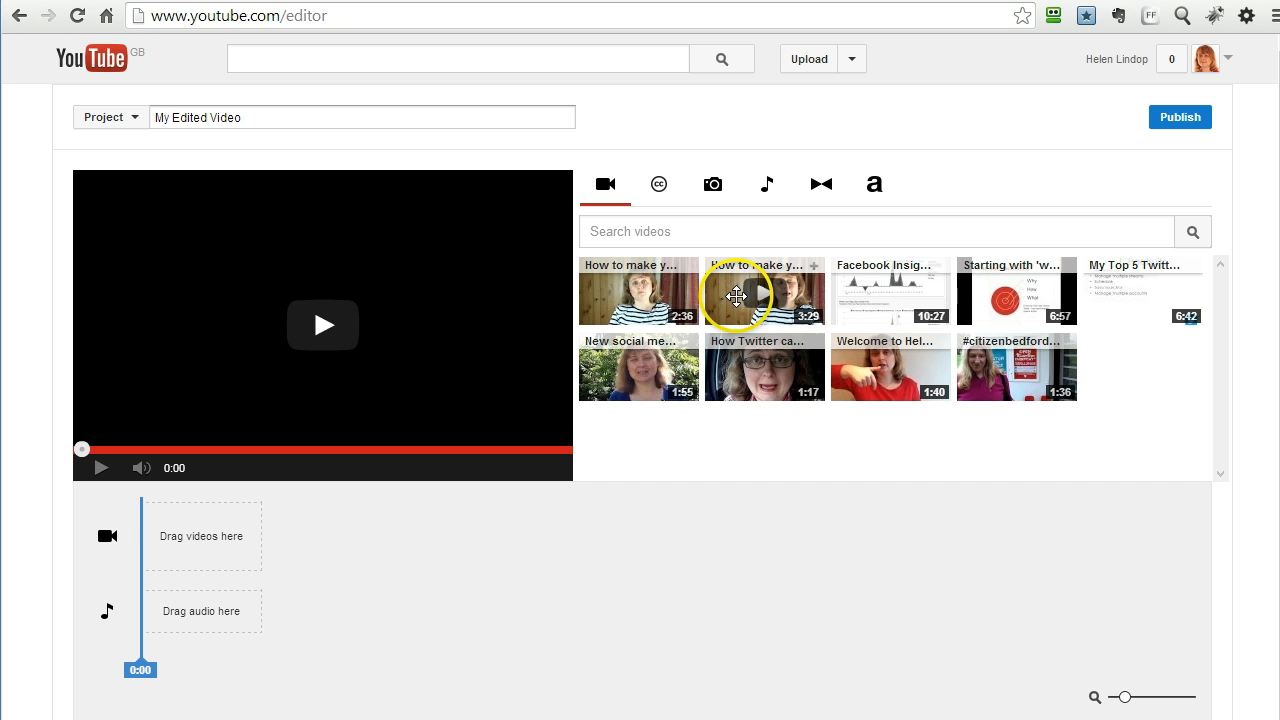
Step: Place the 'How to make your first video for YouTube (part1)' clip onto the project timeline
left_click_drag(764, 292, 190, 536)
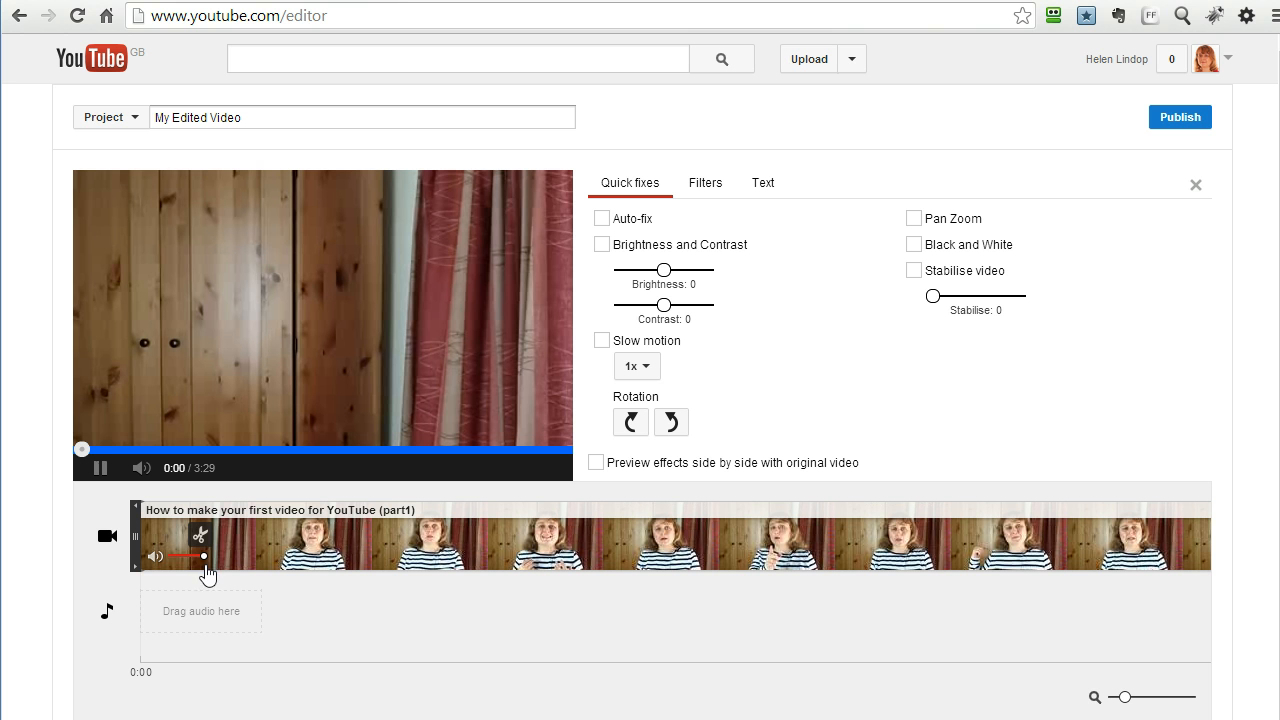
left_click(100, 468)
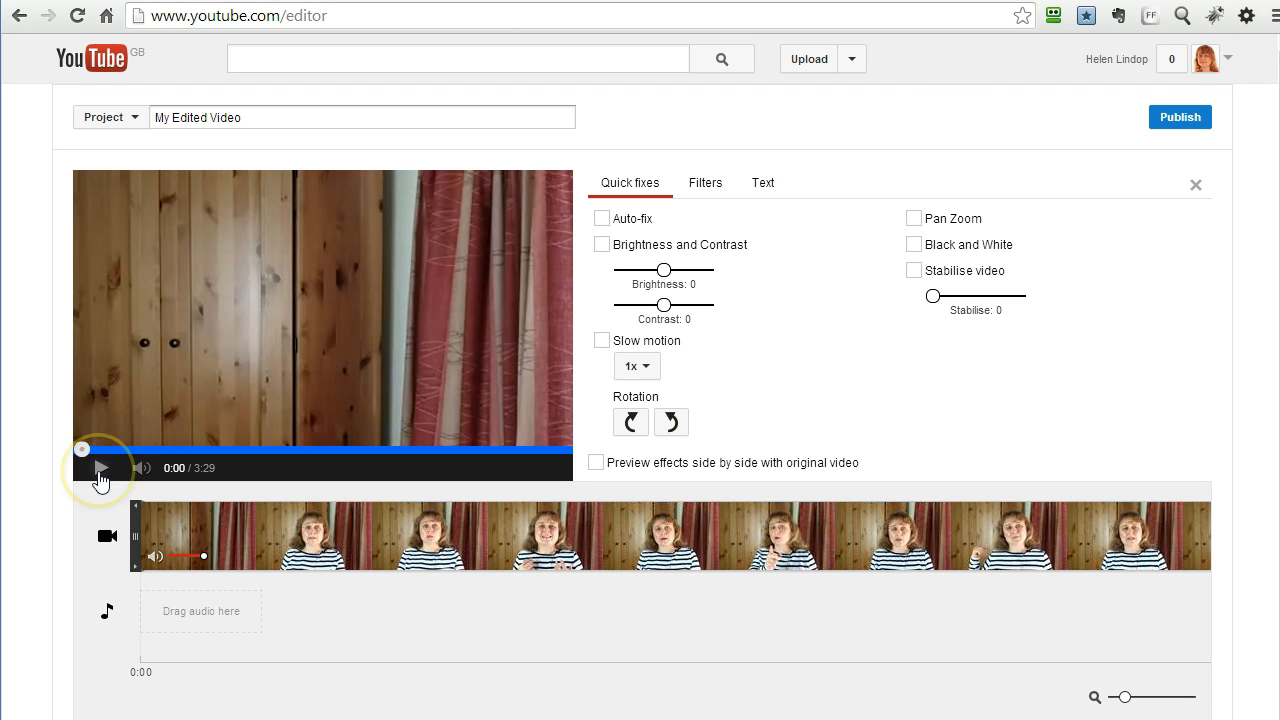
Step: Preview the clip's opening to find where the speaking starts, around five seconds in
left_click(100, 468)
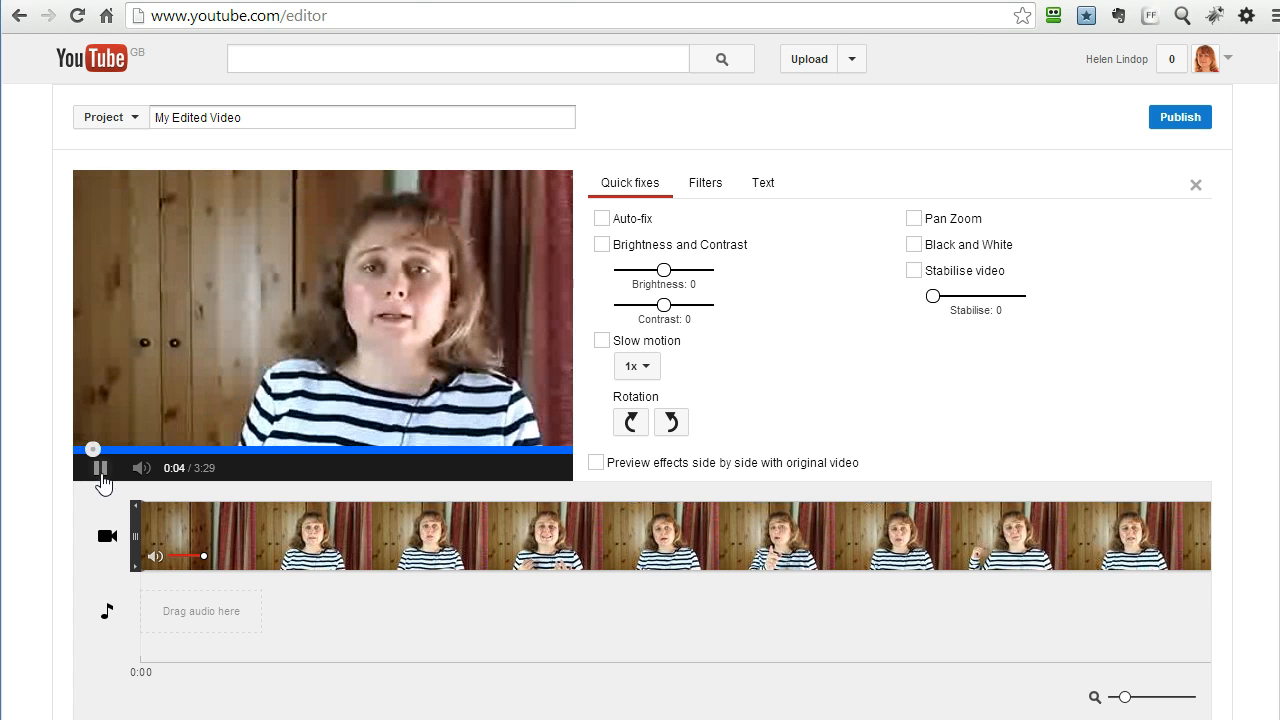
left_click(102, 468)
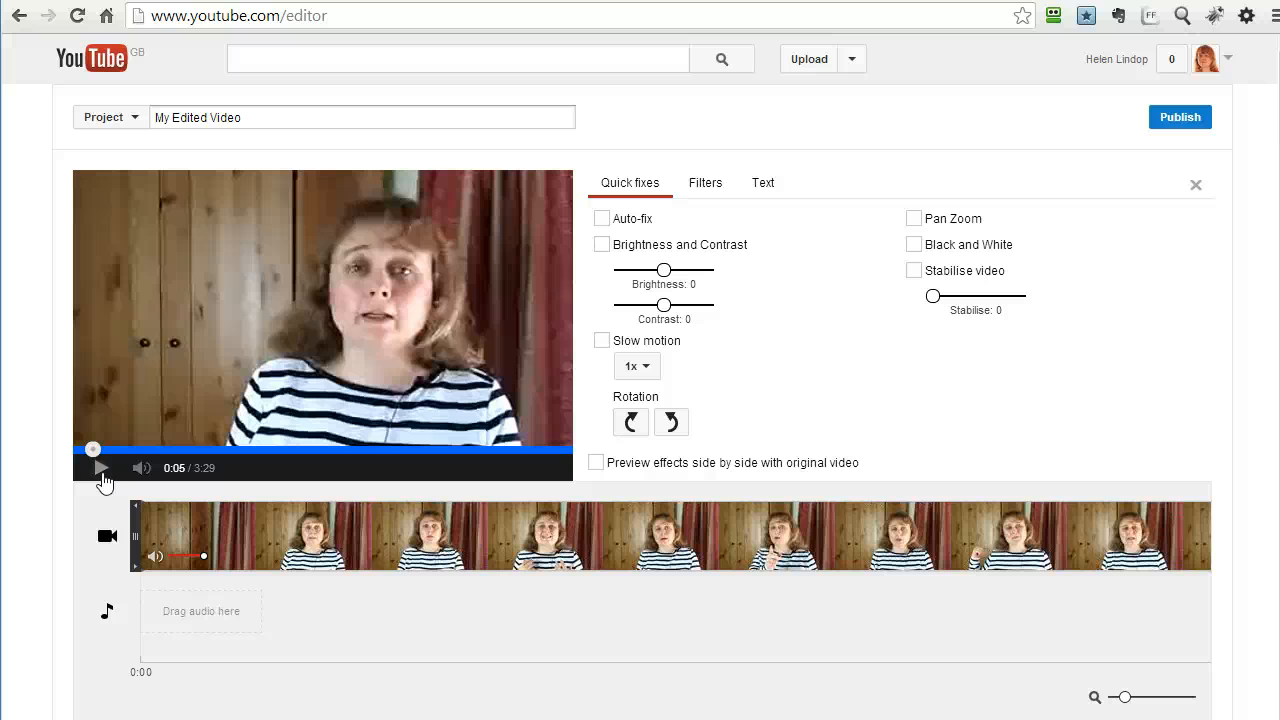
left_click(100, 468)
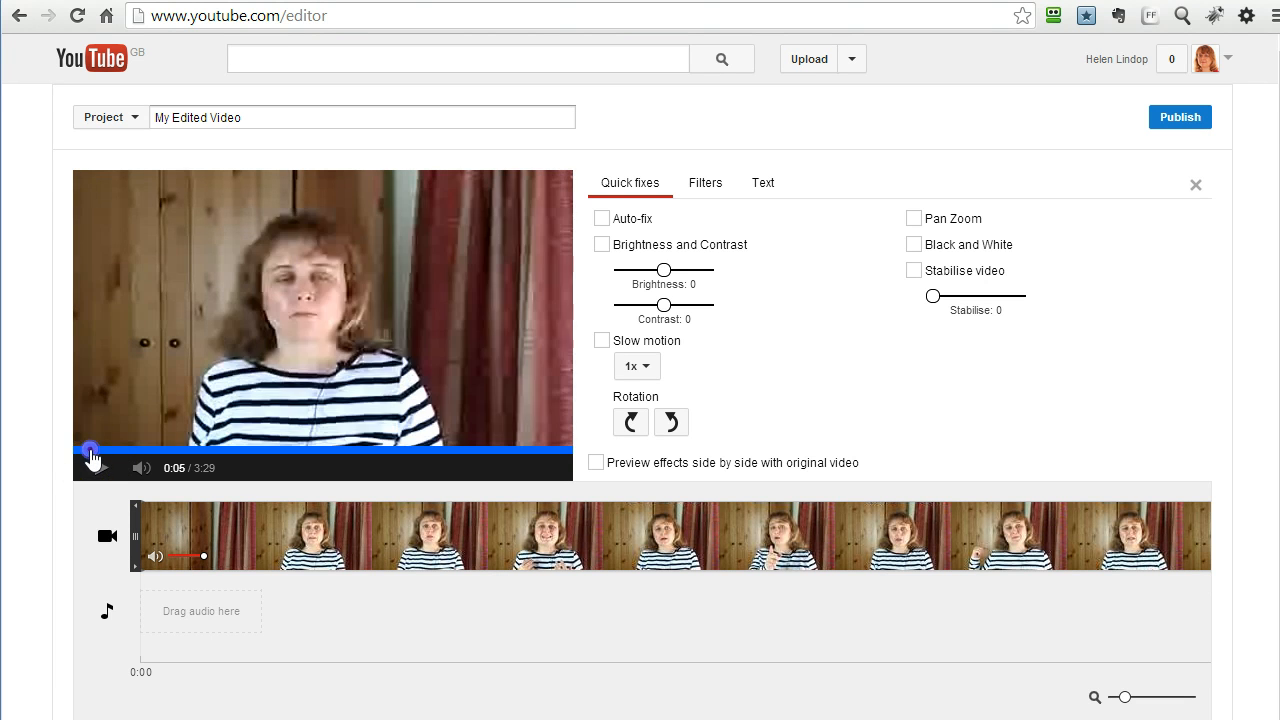
left_click(96, 468)
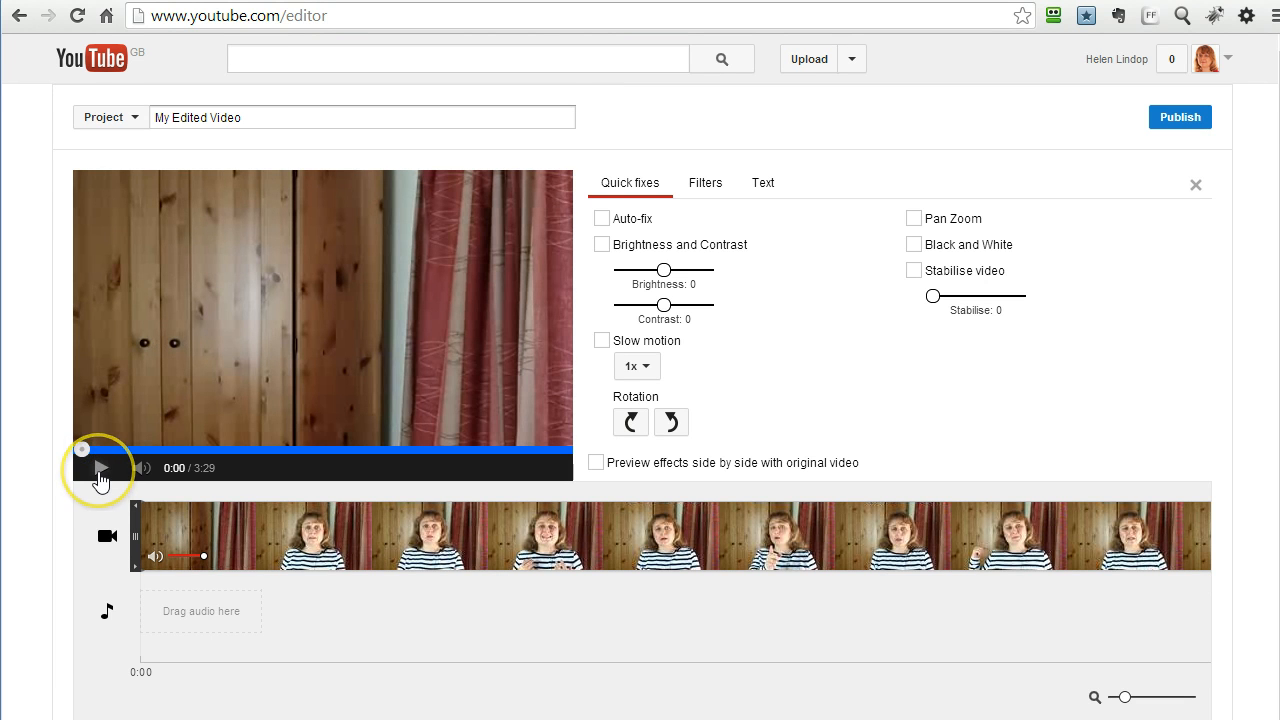
left_click(100, 468)
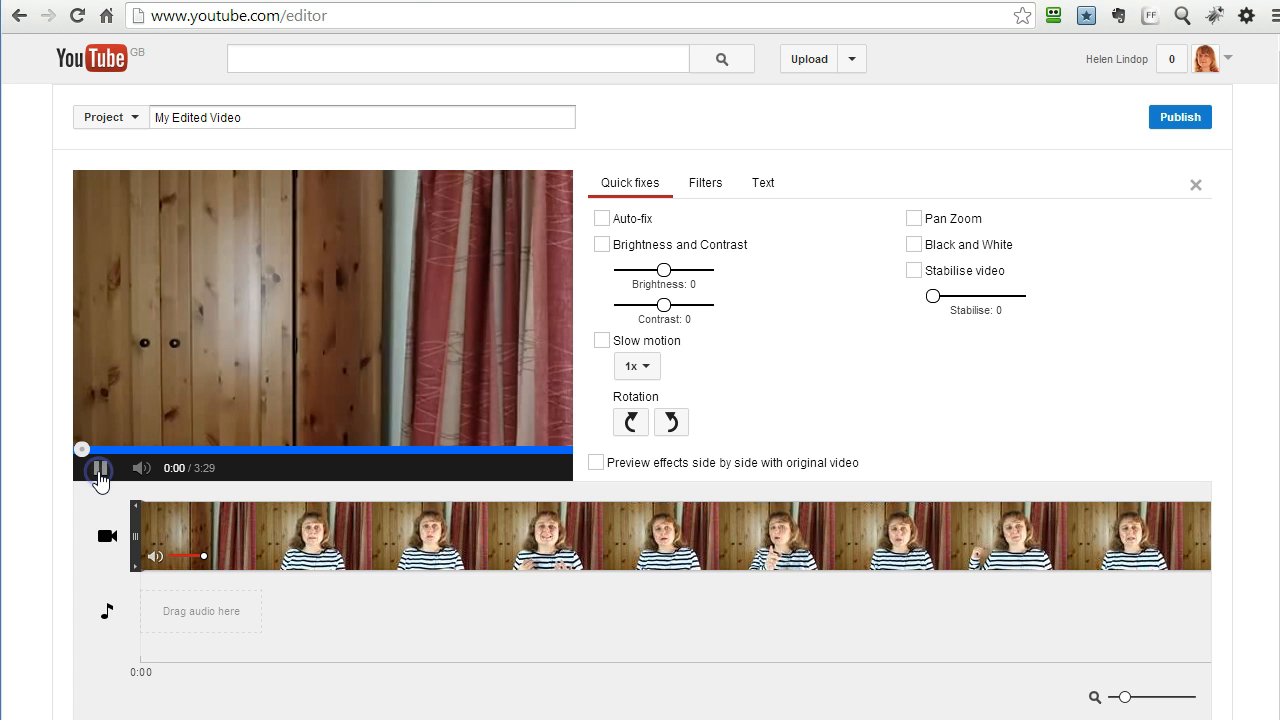
left_click(100, 468)
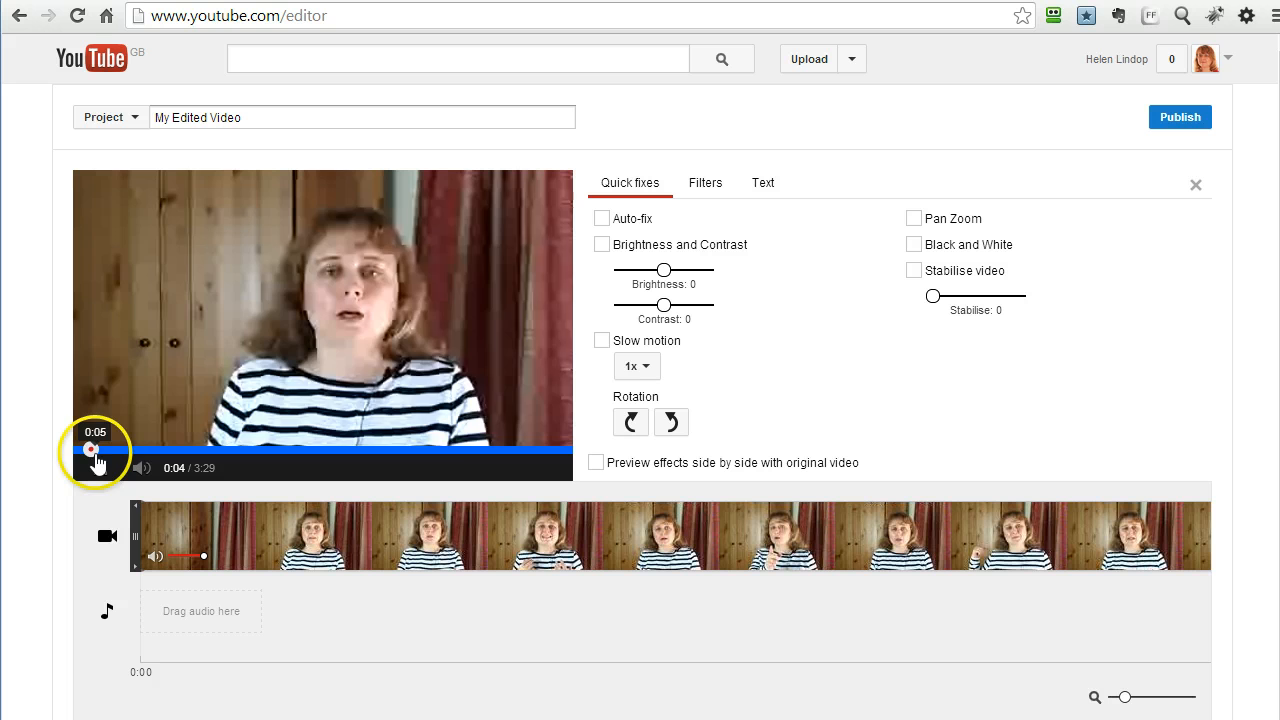
left_click(100, 468)
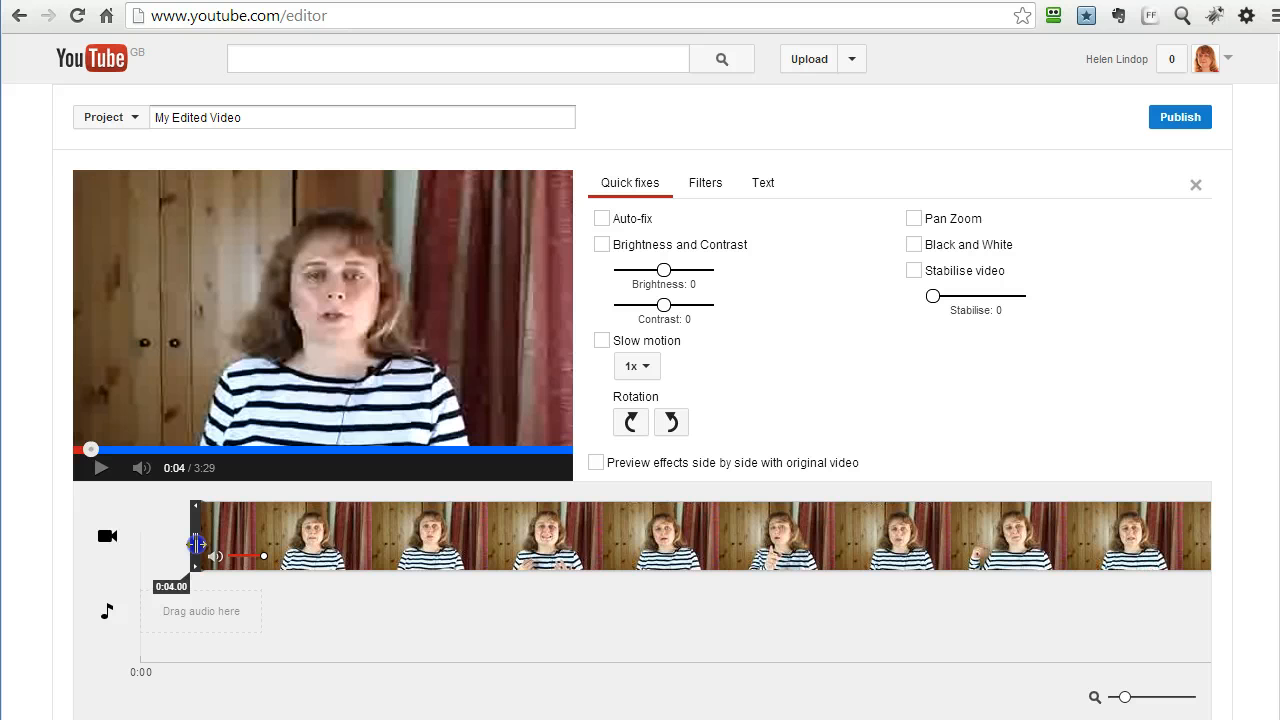
Step: Trim the clip's start to about 0:04.65, removing the opening silence
left_click_drag(196, 544, 192, 544)
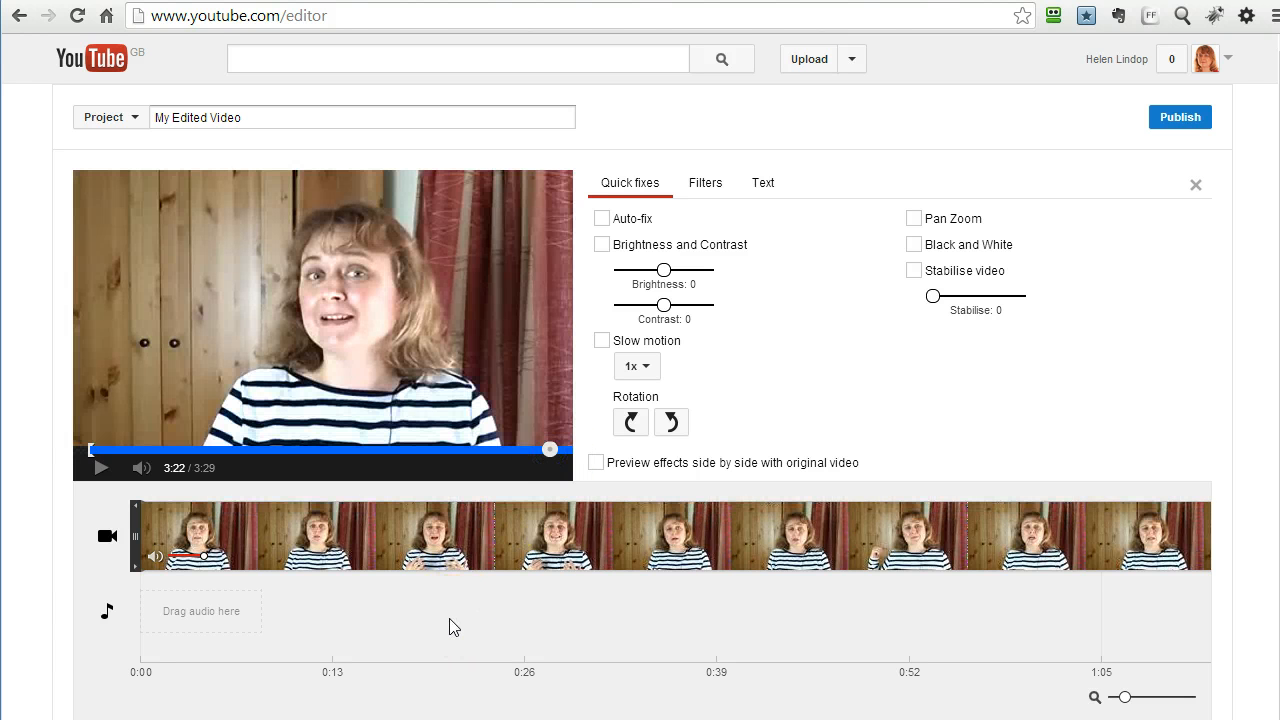
Step: Preview the ending and pull the clip's right trim handle back toward 3:20
left_click(100, 468)
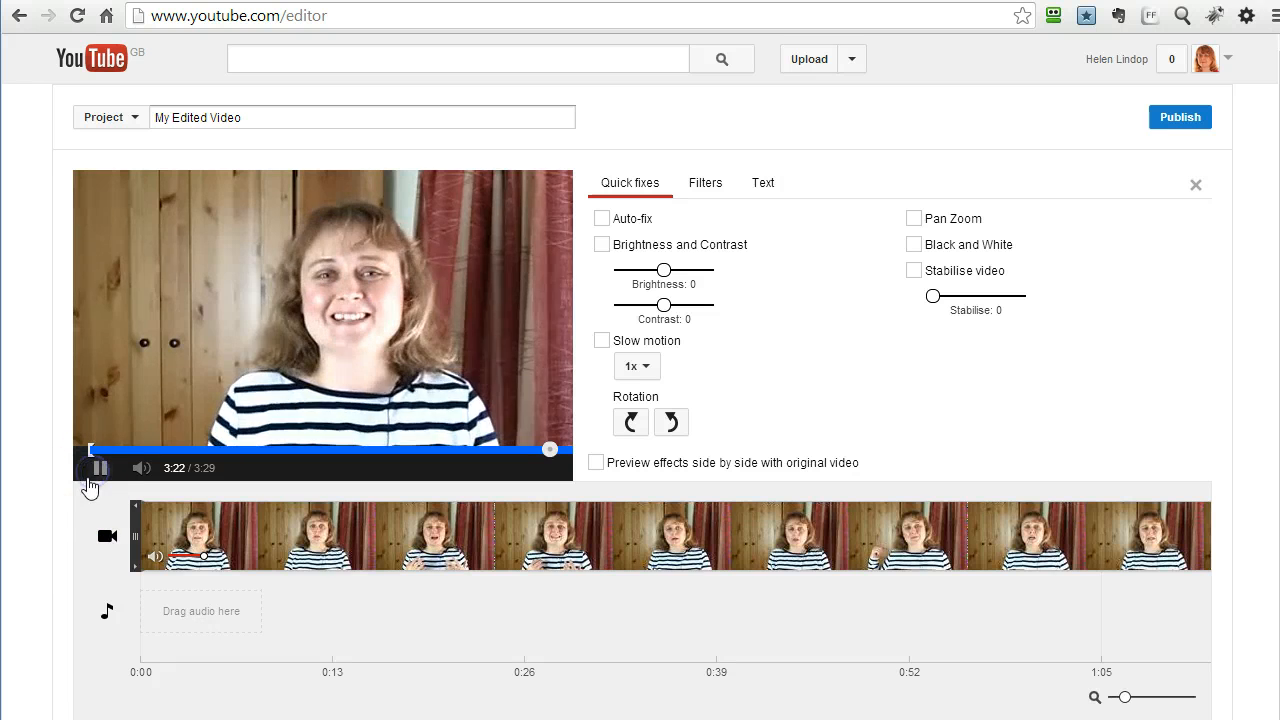
left_click(100, 468)
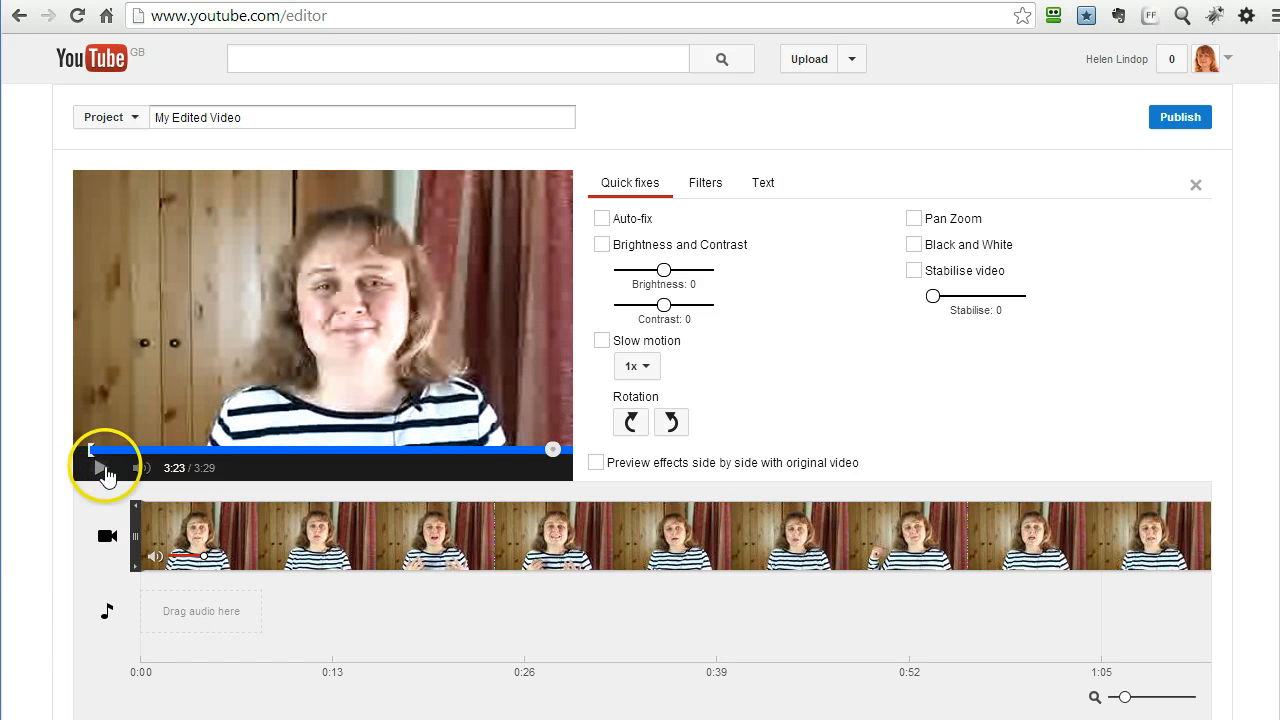
mouse_move(552, 452)
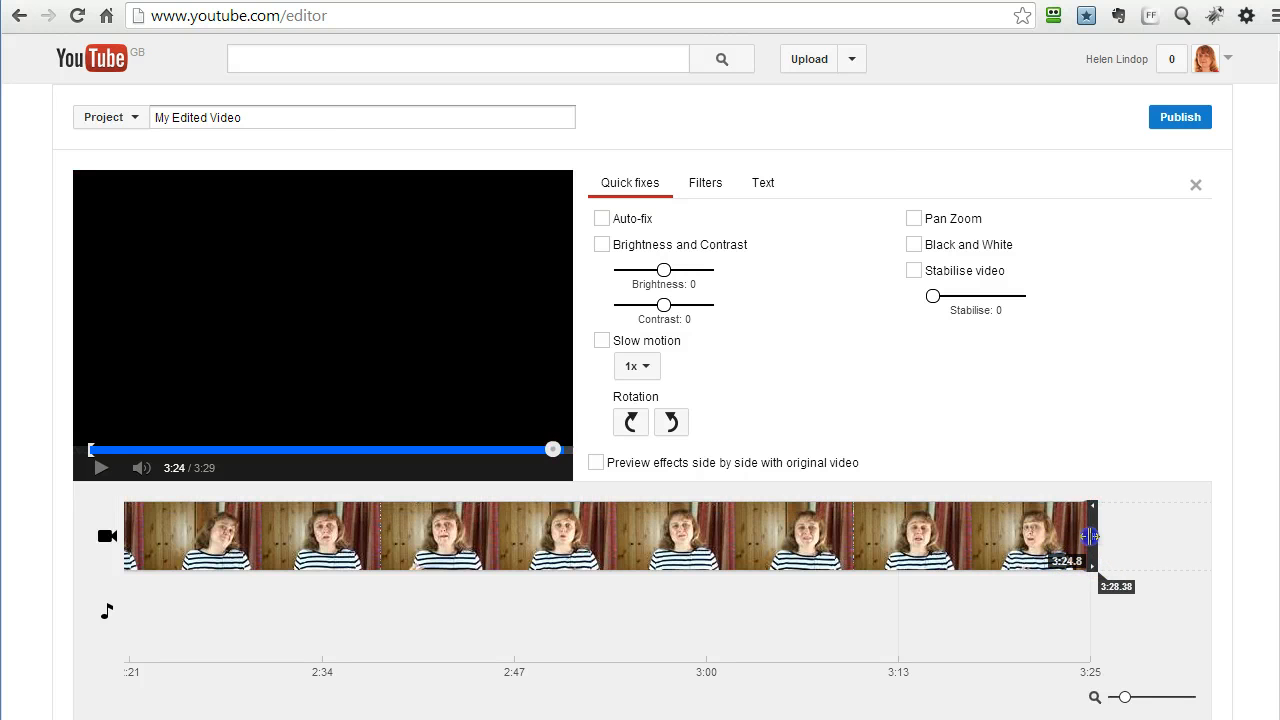
left_click_drag(1090, 536, 1052, 536)
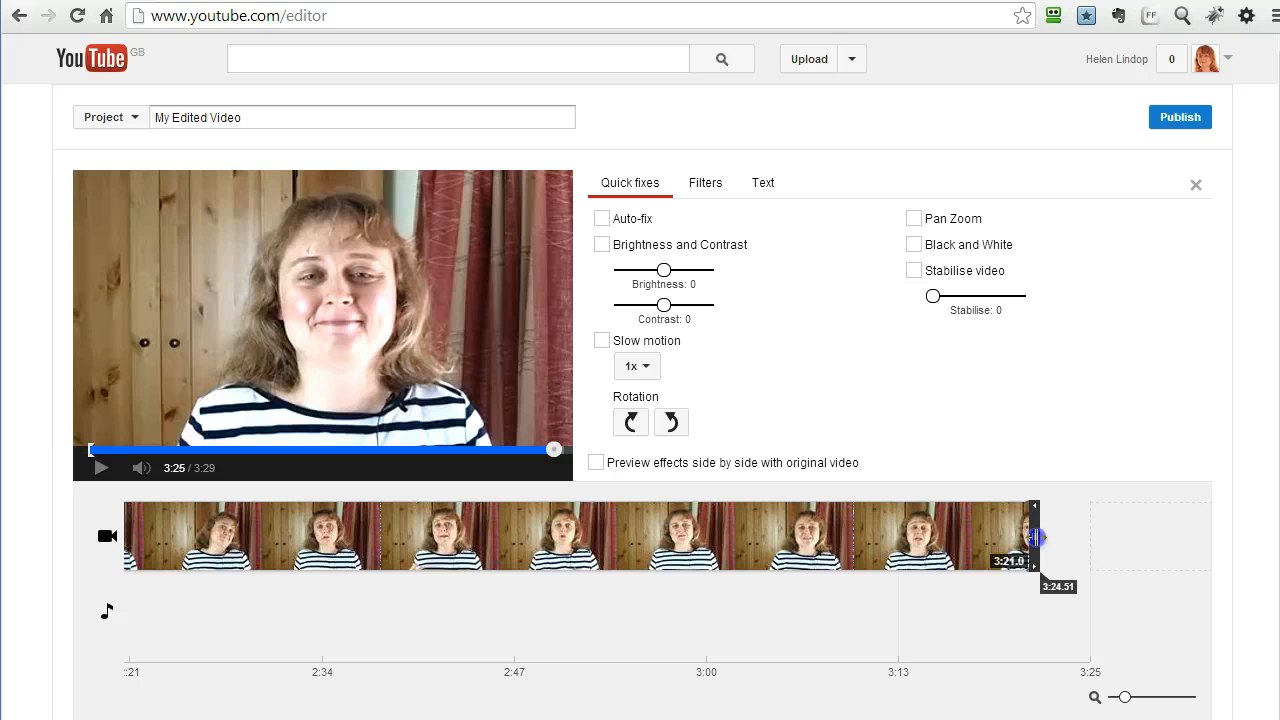
left_click_drag(1036, 536, 1048, 536)
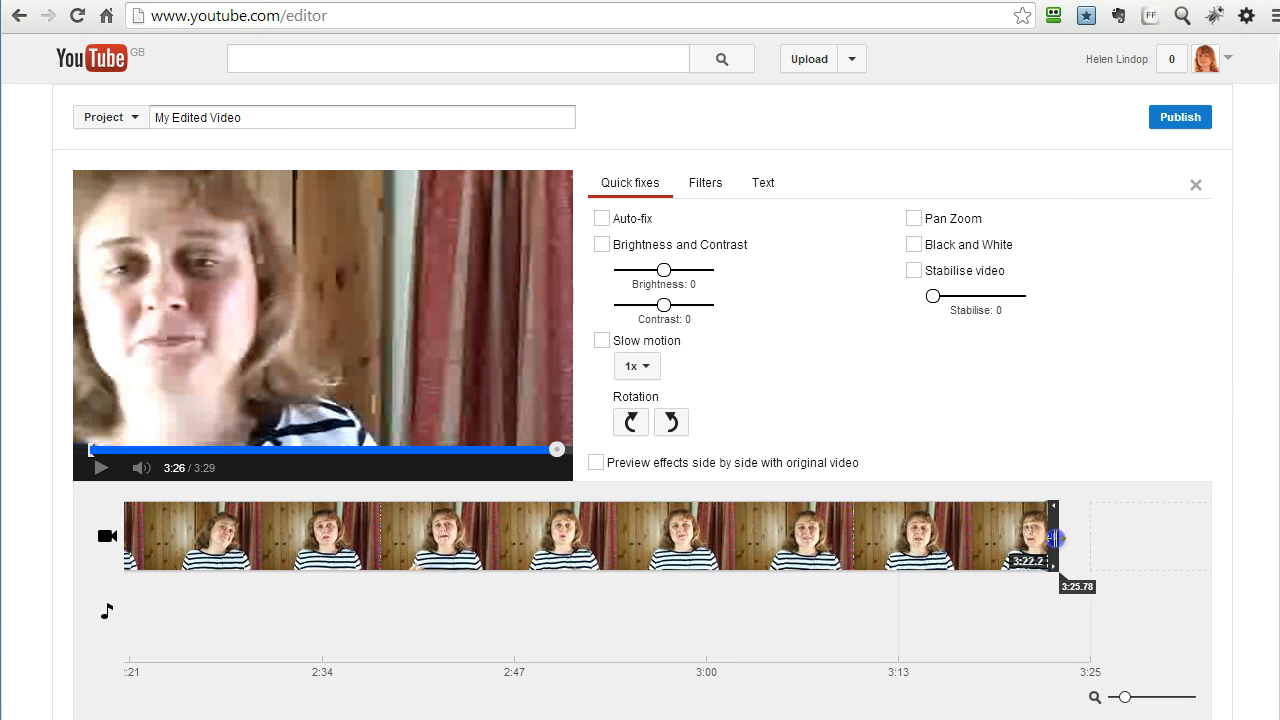
Step: Fine-tune the clip's end point so the project finishes cleanly at about 3:20
left_click_drag(1052, 540, 1038, 540)
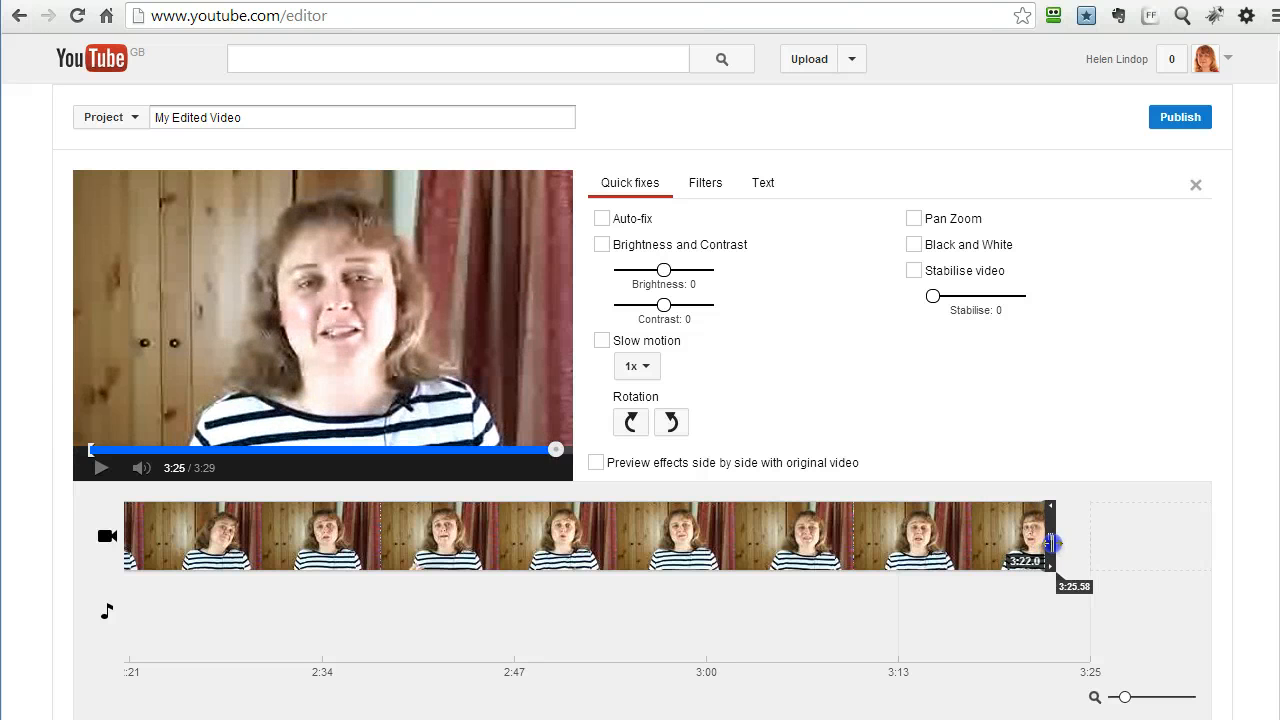
left_click_drag(1056, 544, 1036, 544)
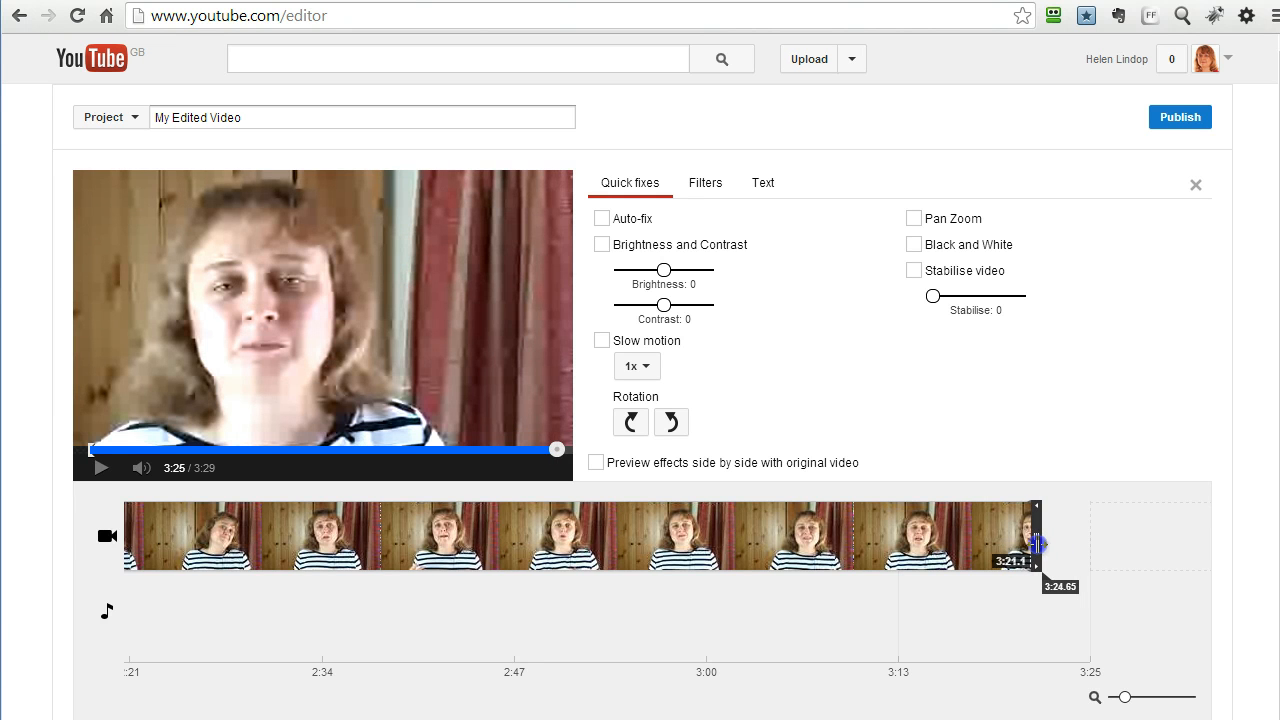
left_click_drag(1036, 544, 1024, 544)
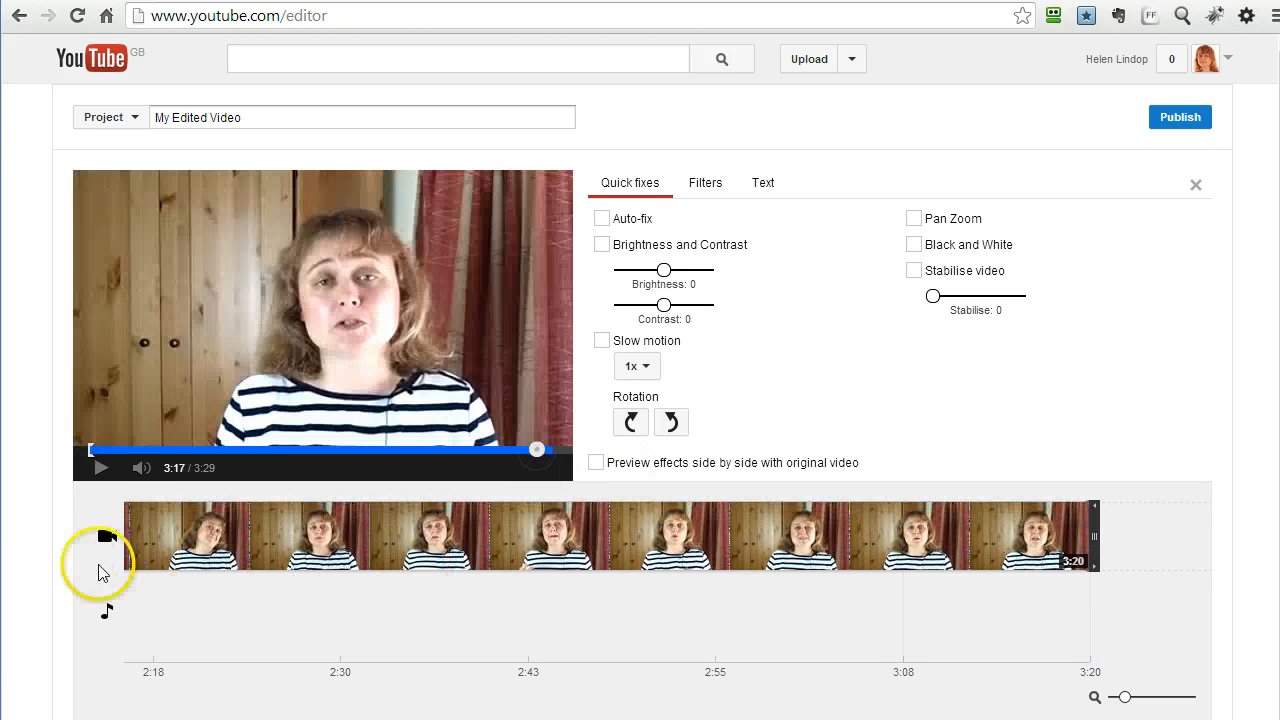
left_click(100, 468)
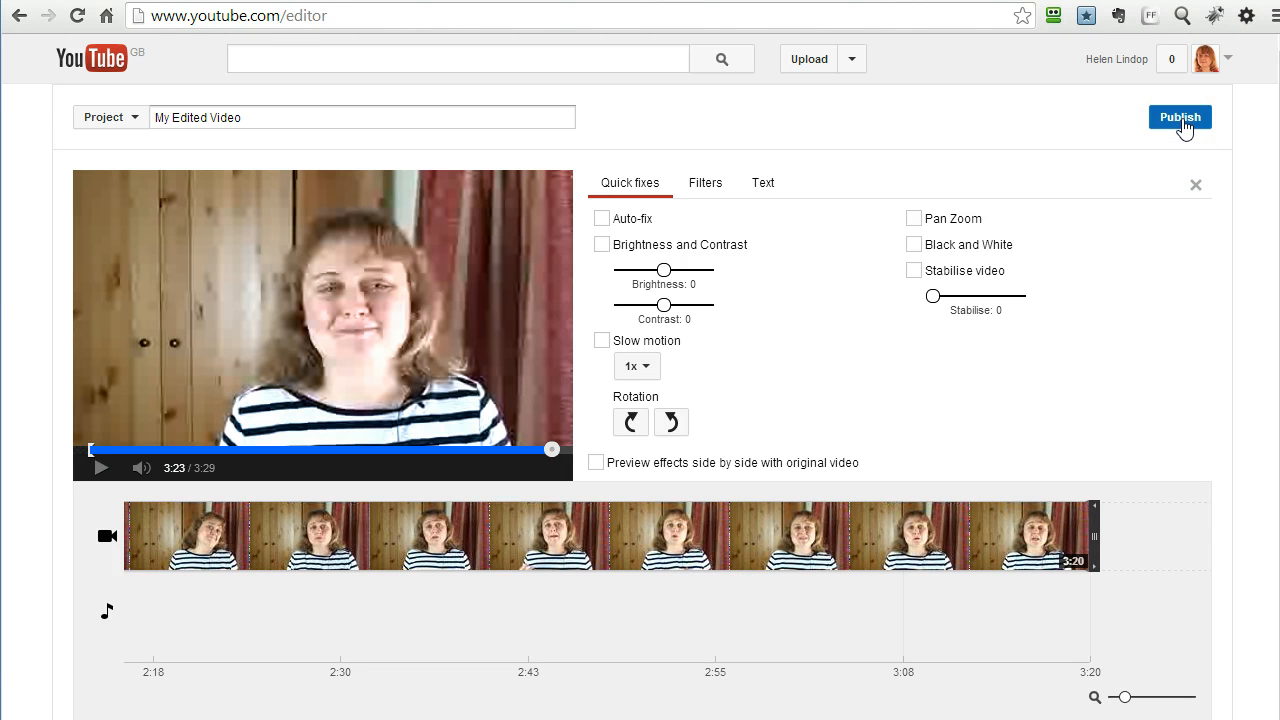
Step: Publish the edited project so 'My Edited Video' opens on its watch page
left_click(1180, 116)
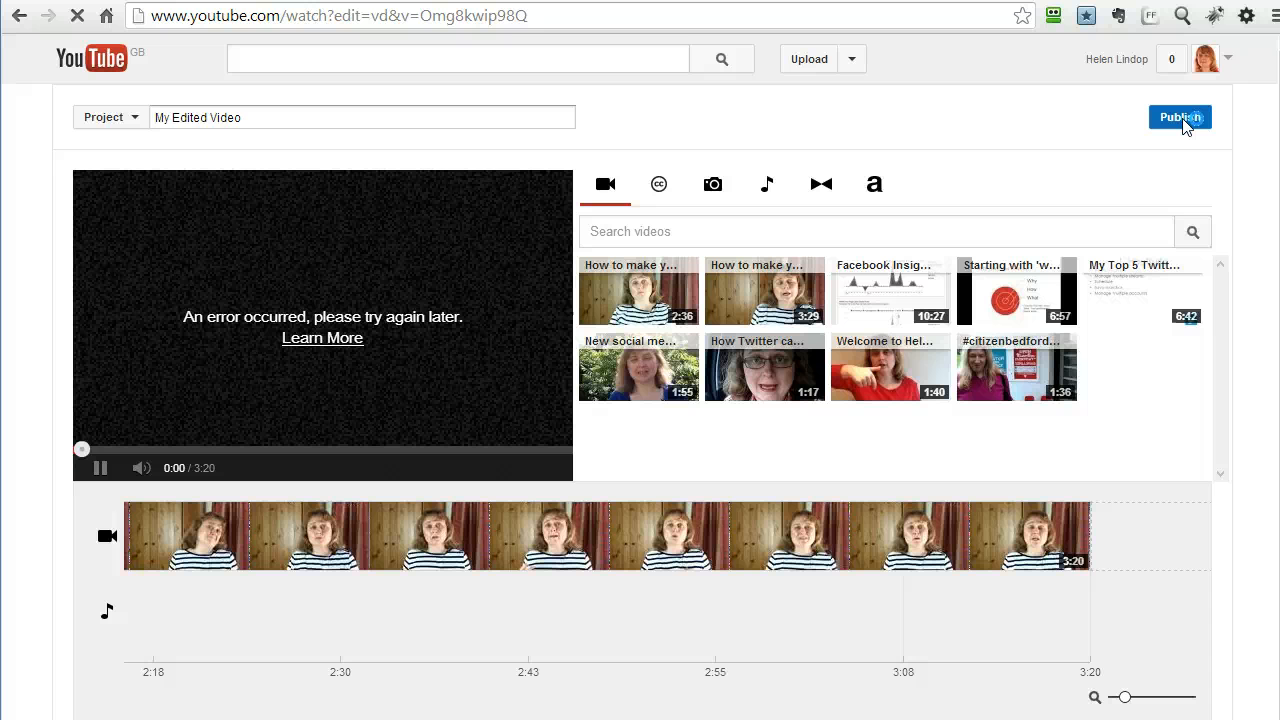
left_click(1180, 116)
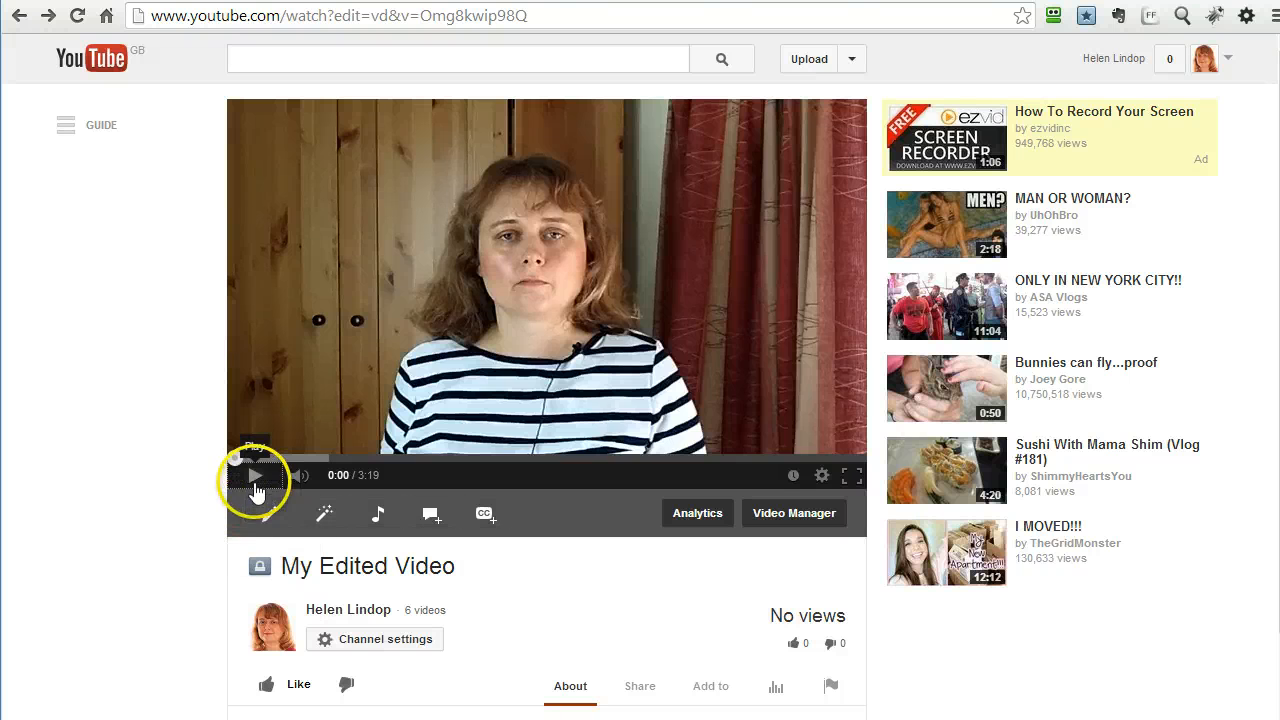
left_click(256, 476)
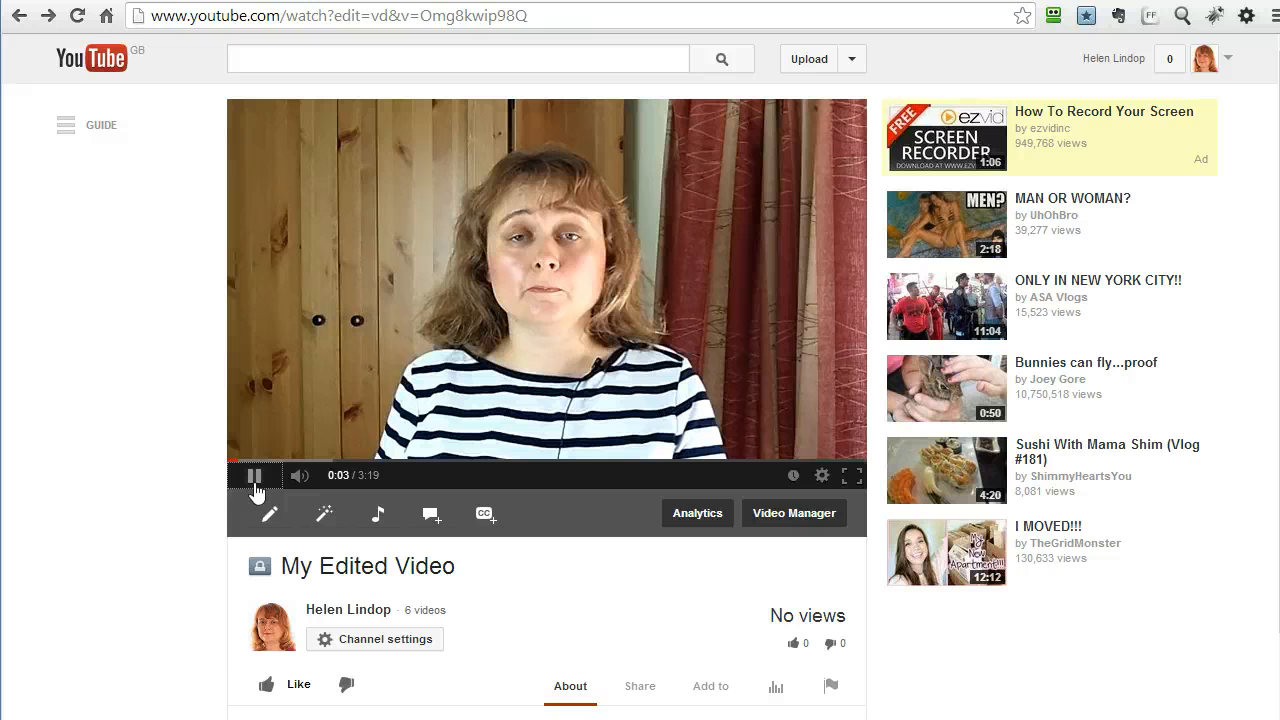
left_click(256, 476)
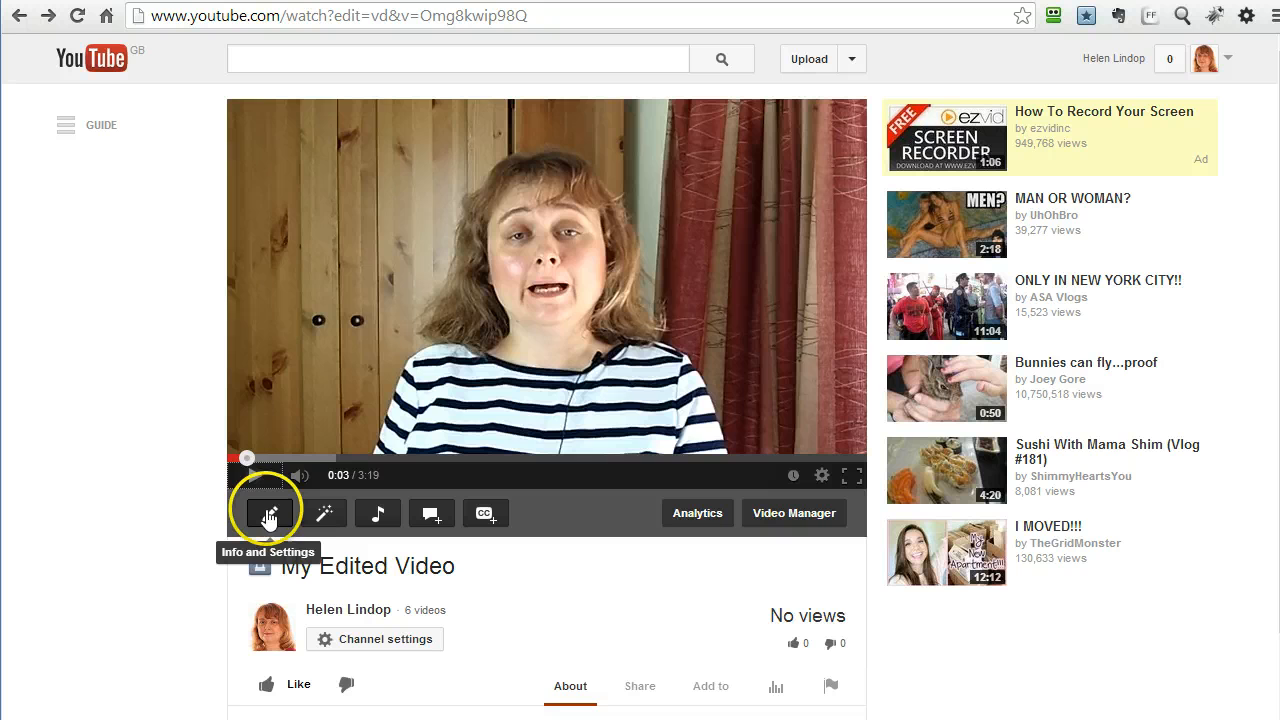
Step: Retitle the video 'How to make your first YouTube video' in its info and settings
left_click(268, 512)
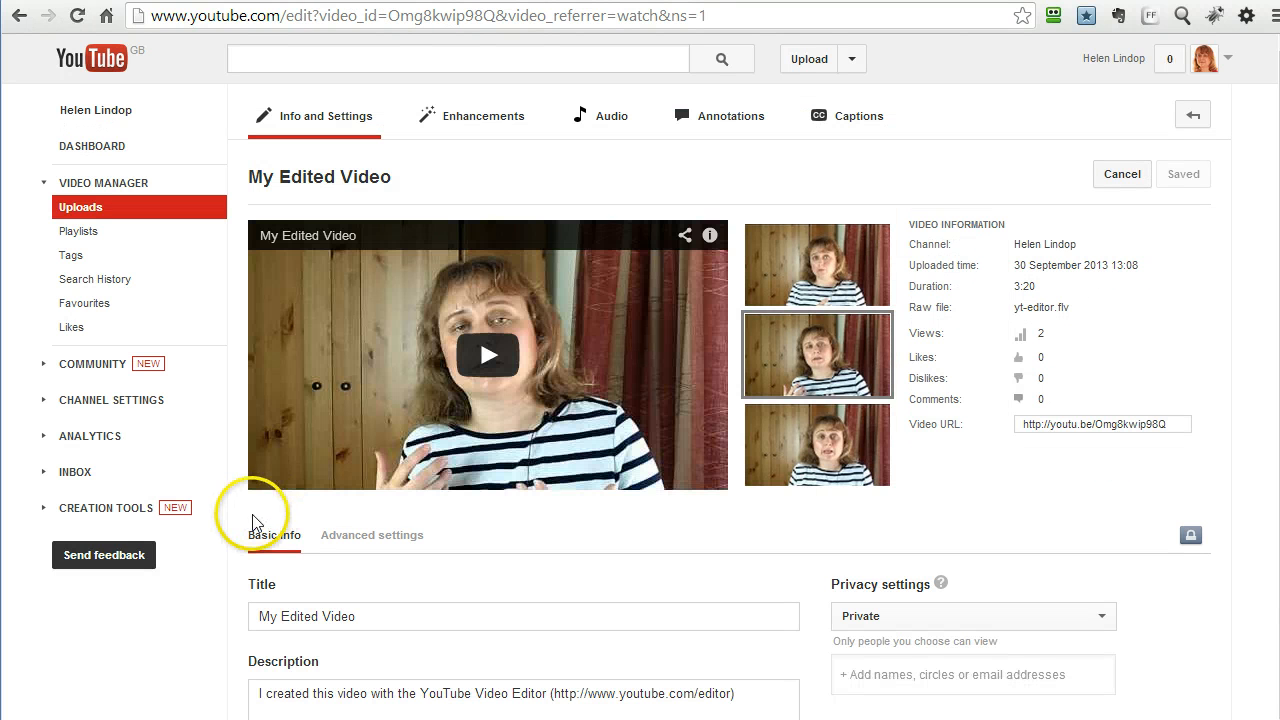
mouse_move(222, 544)
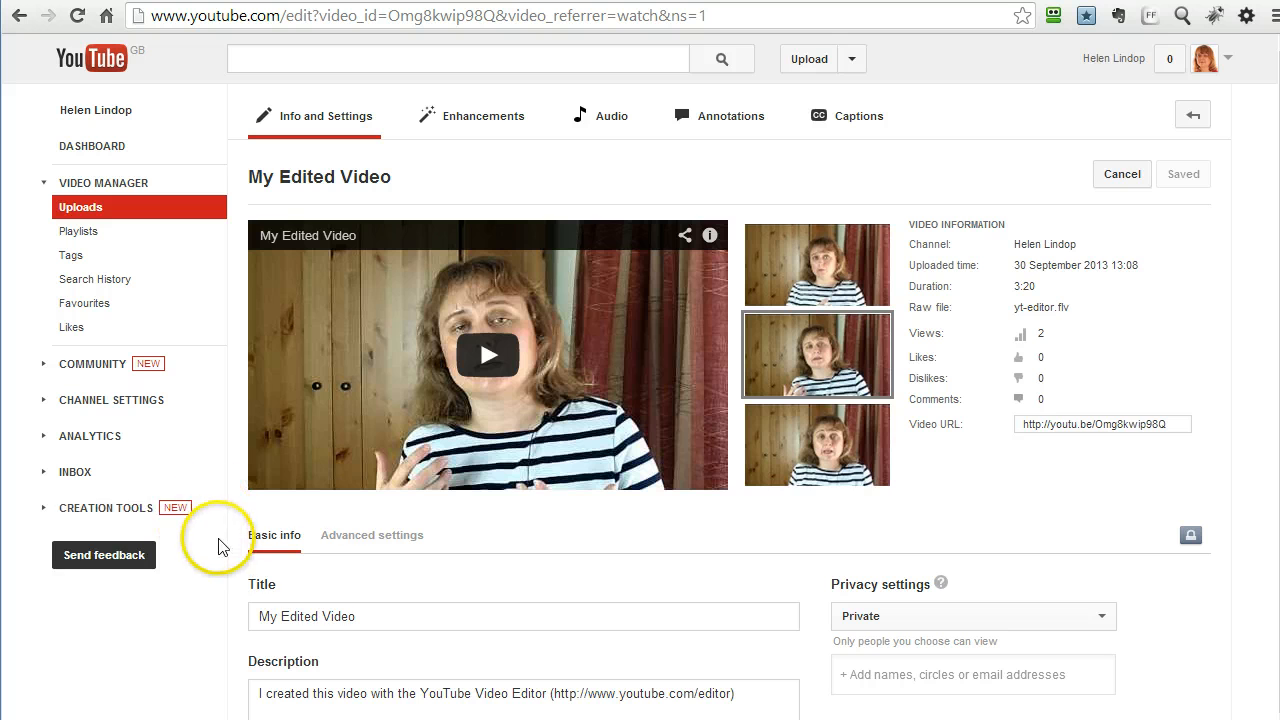
scroll("down", 3)
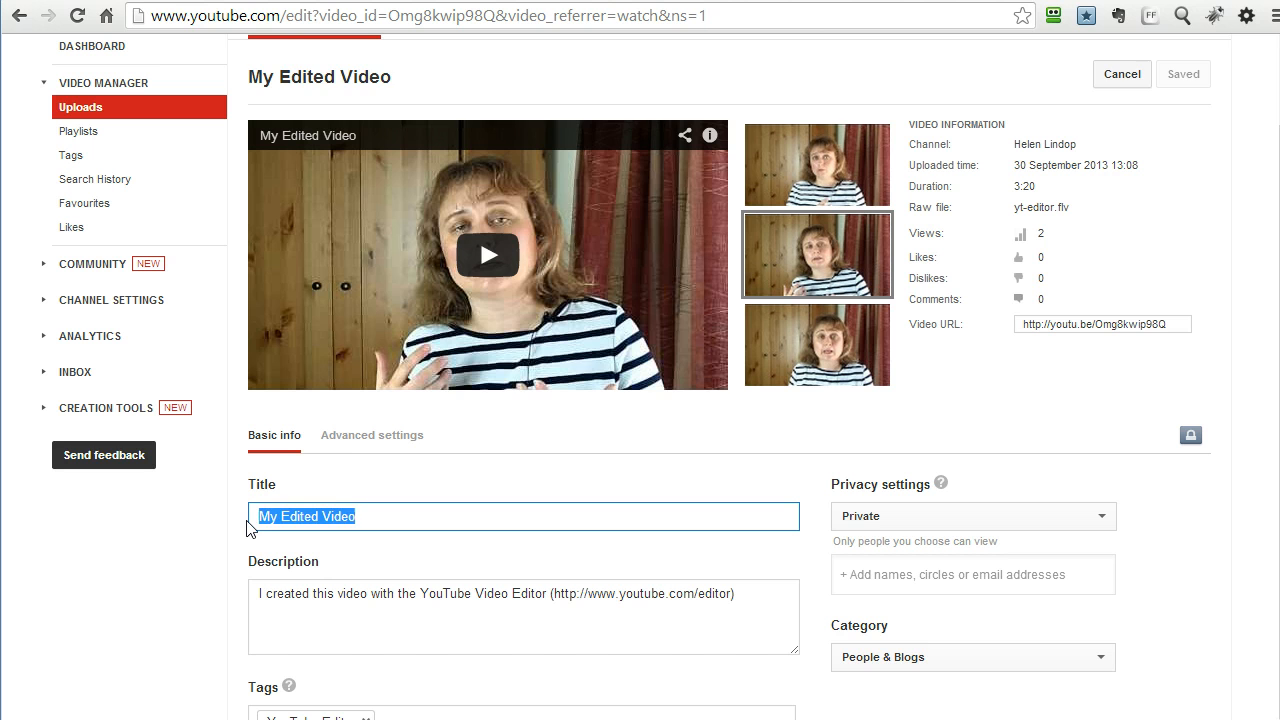
type("How to make your fi")
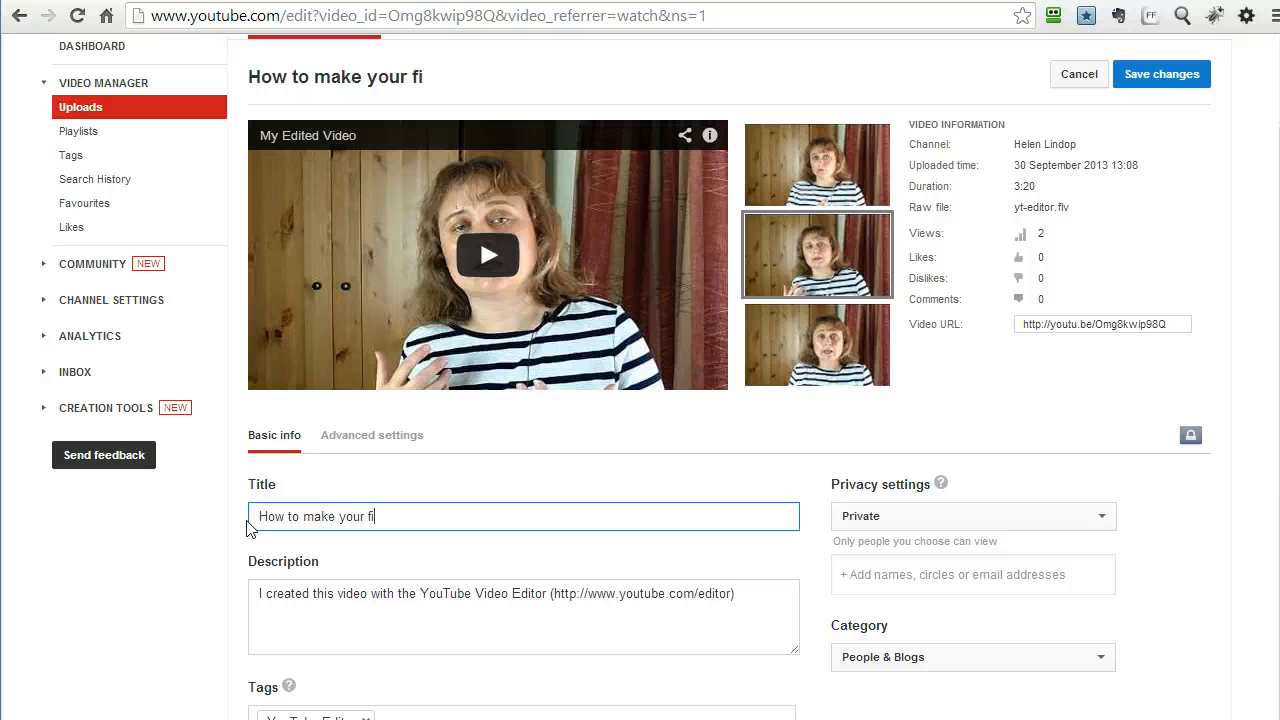
type("rst Y")
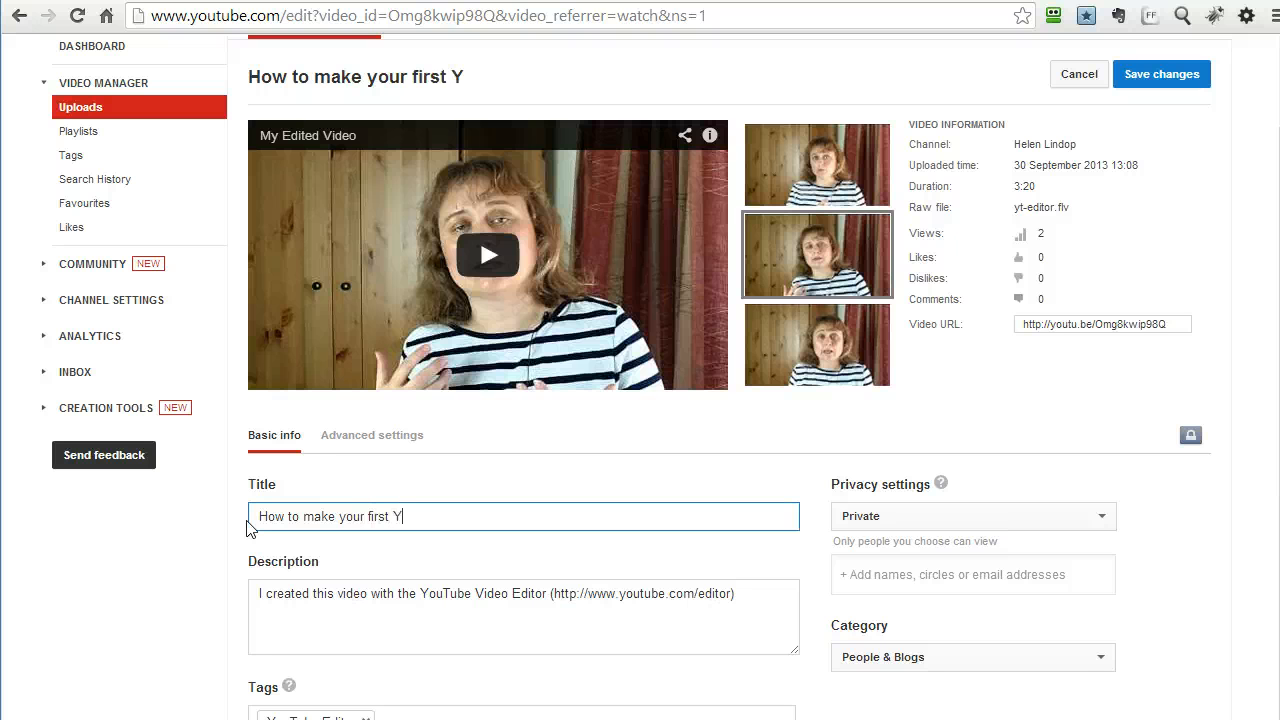
type("ouY")
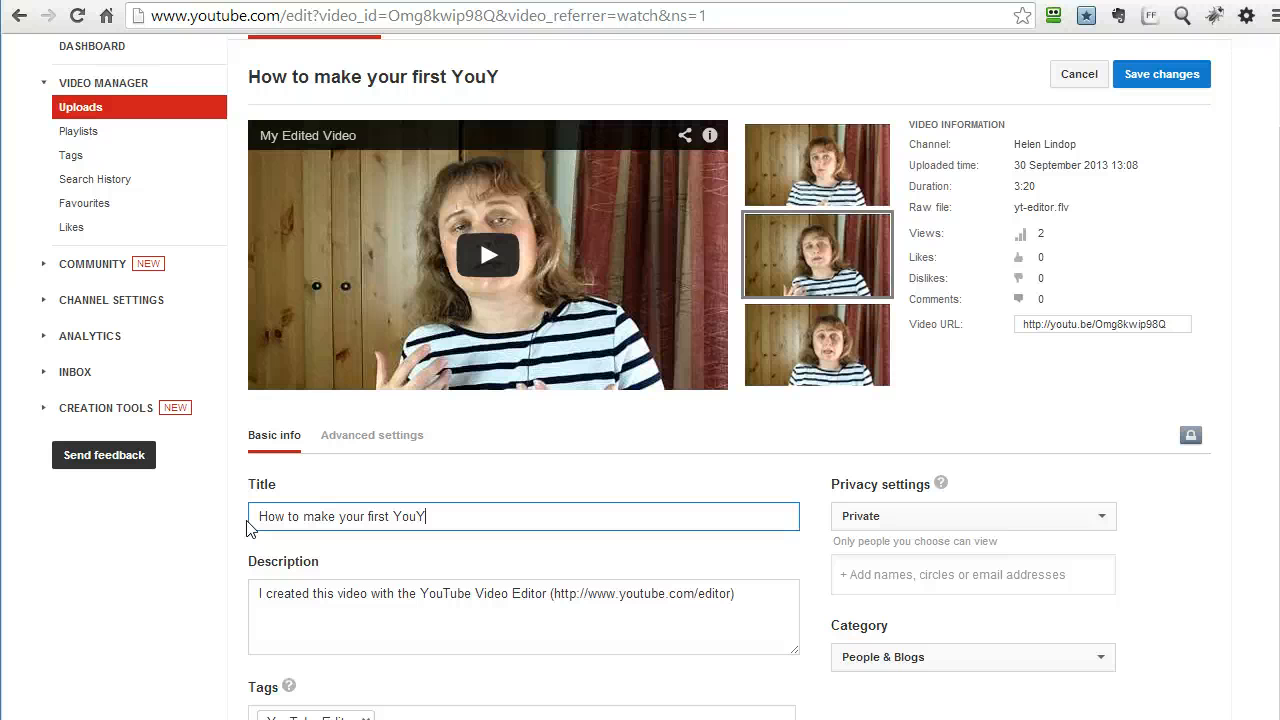
type("Tube video")
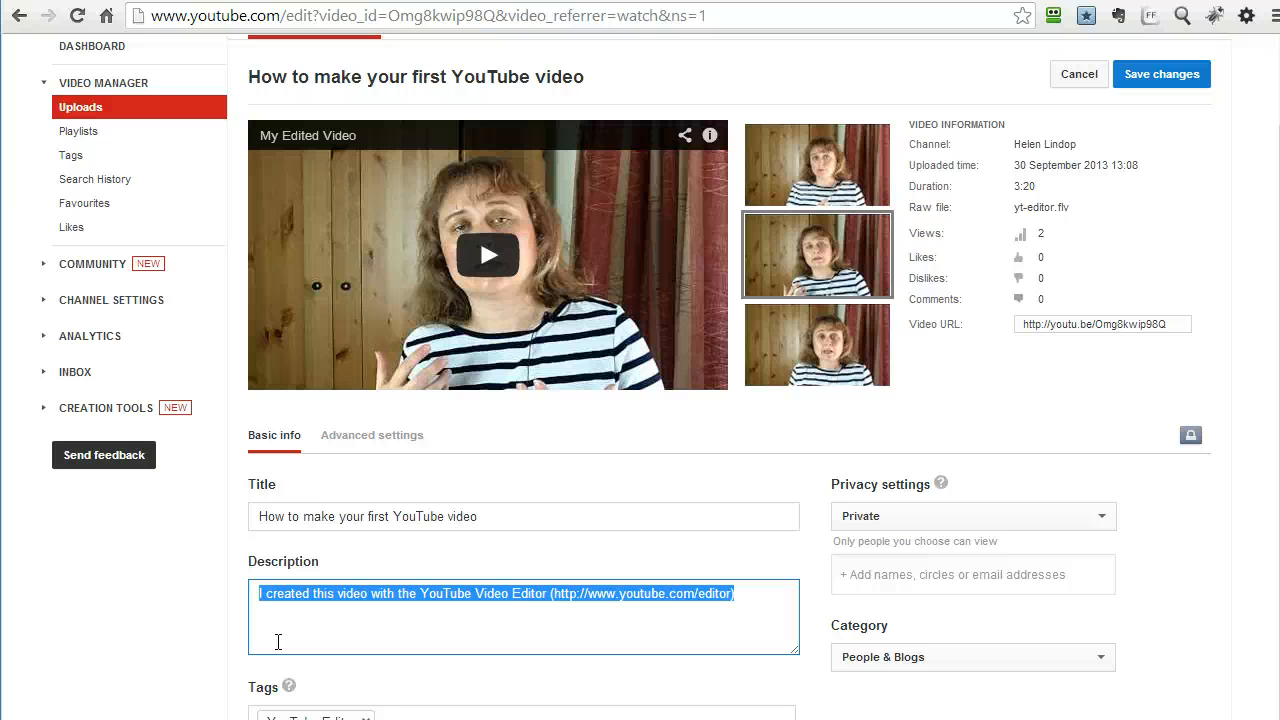
type("http://")
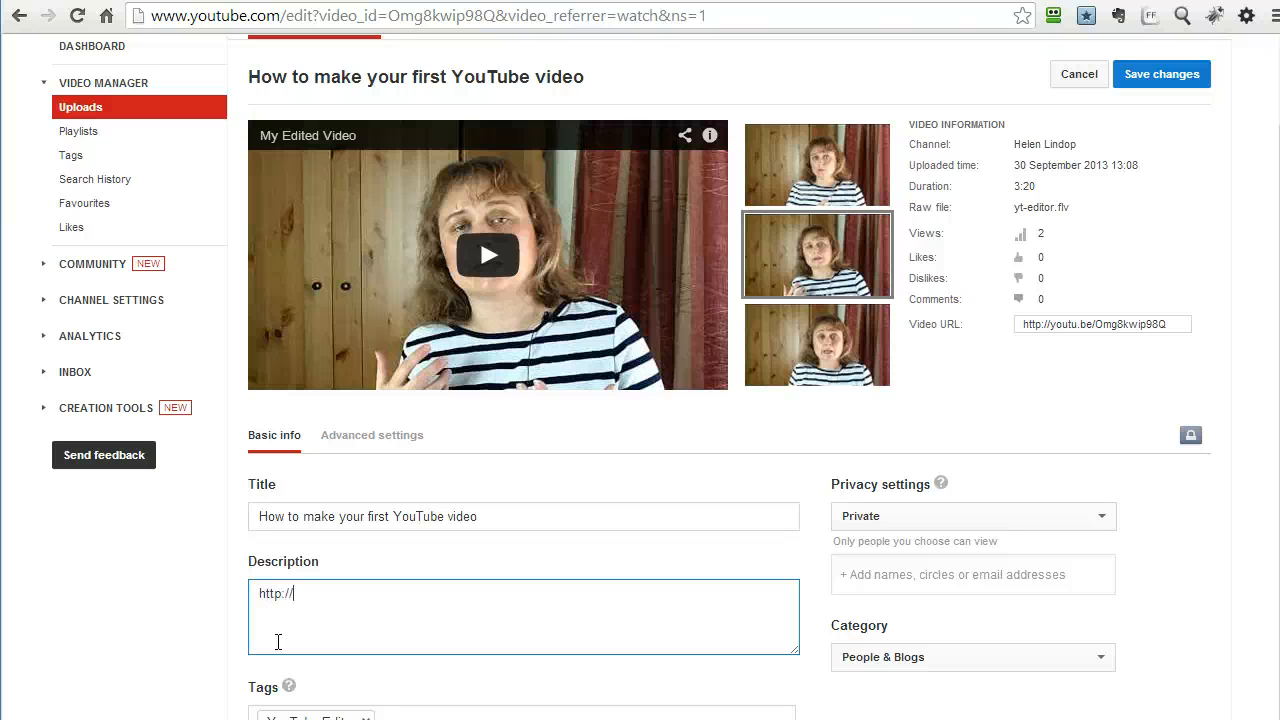
type("hele")
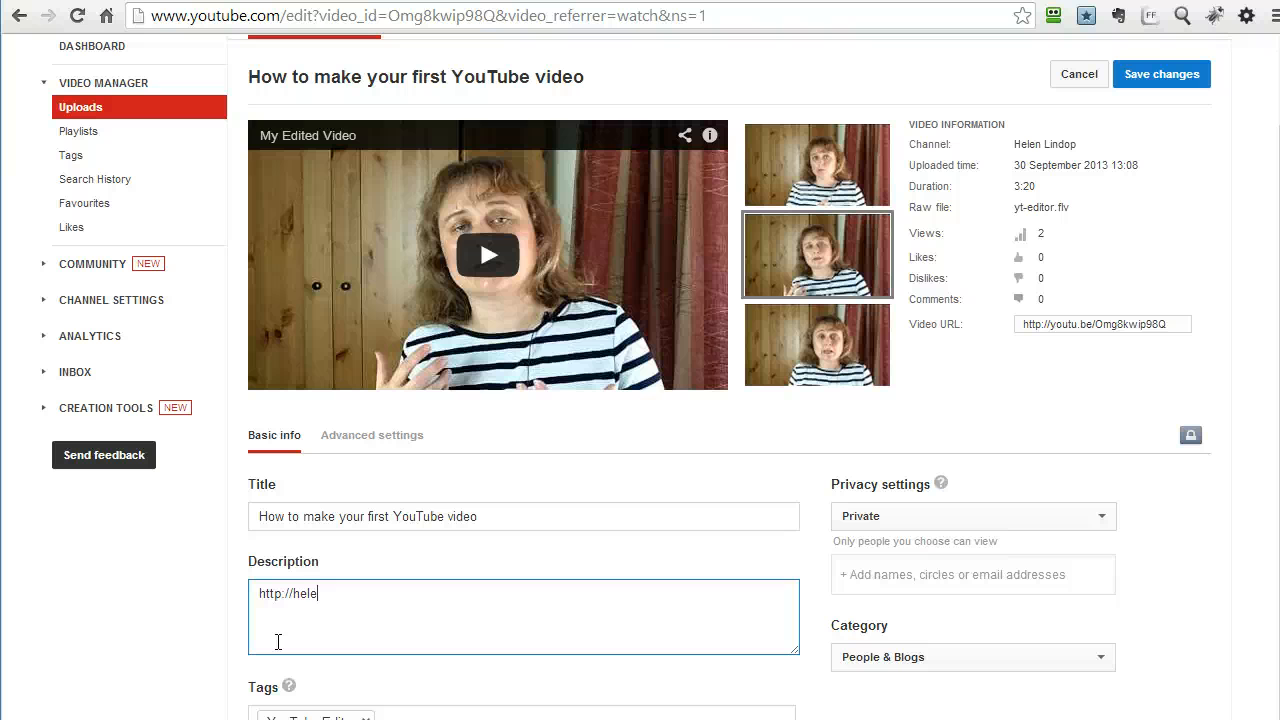
type("n")
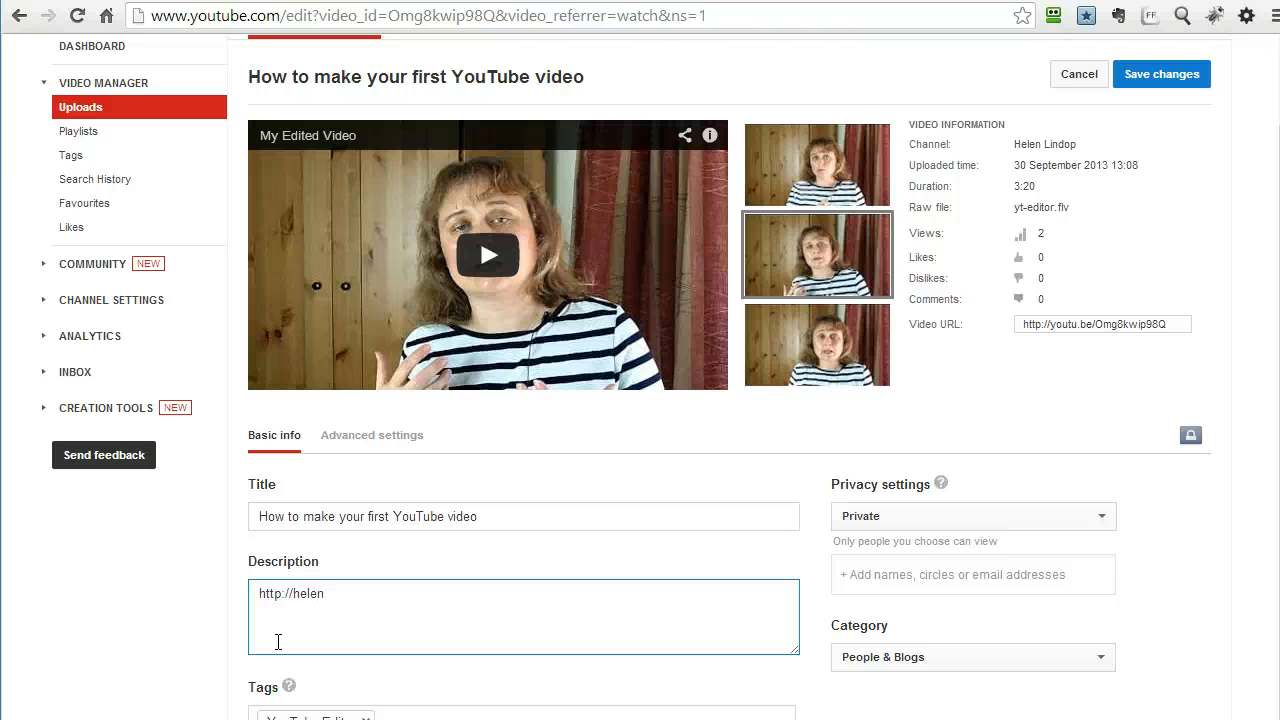
type("lindop")
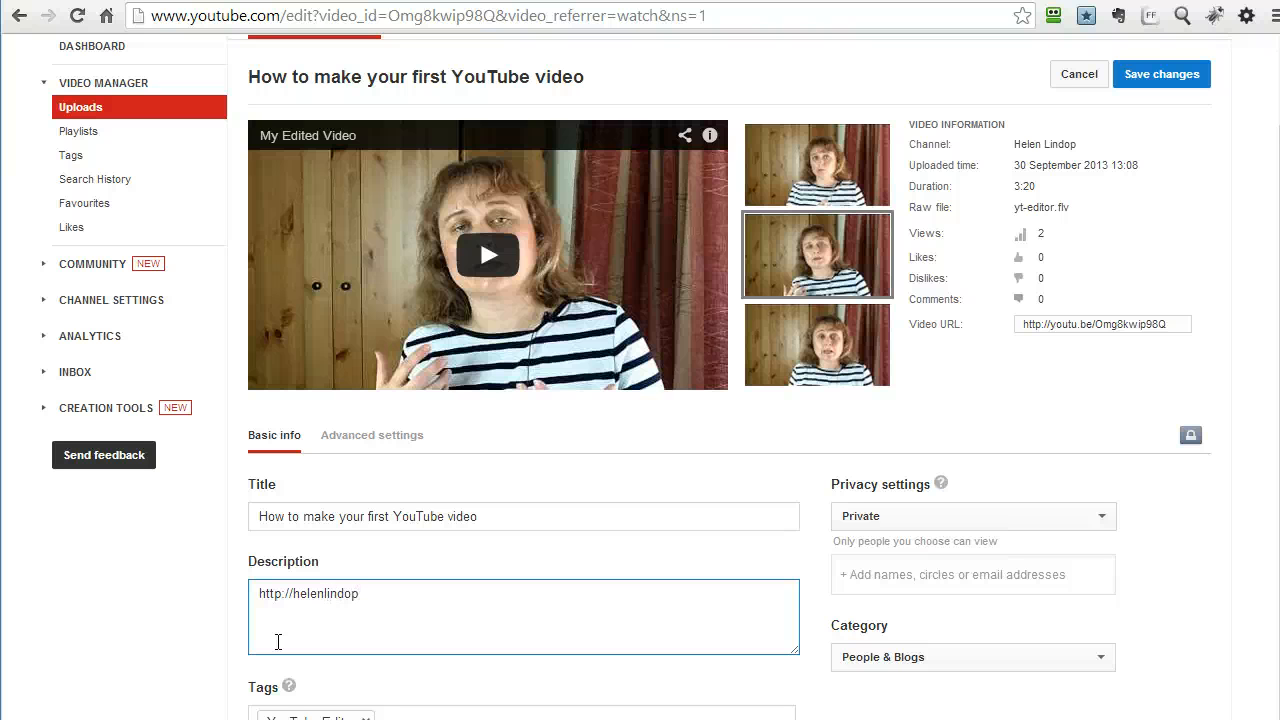
type(".c")
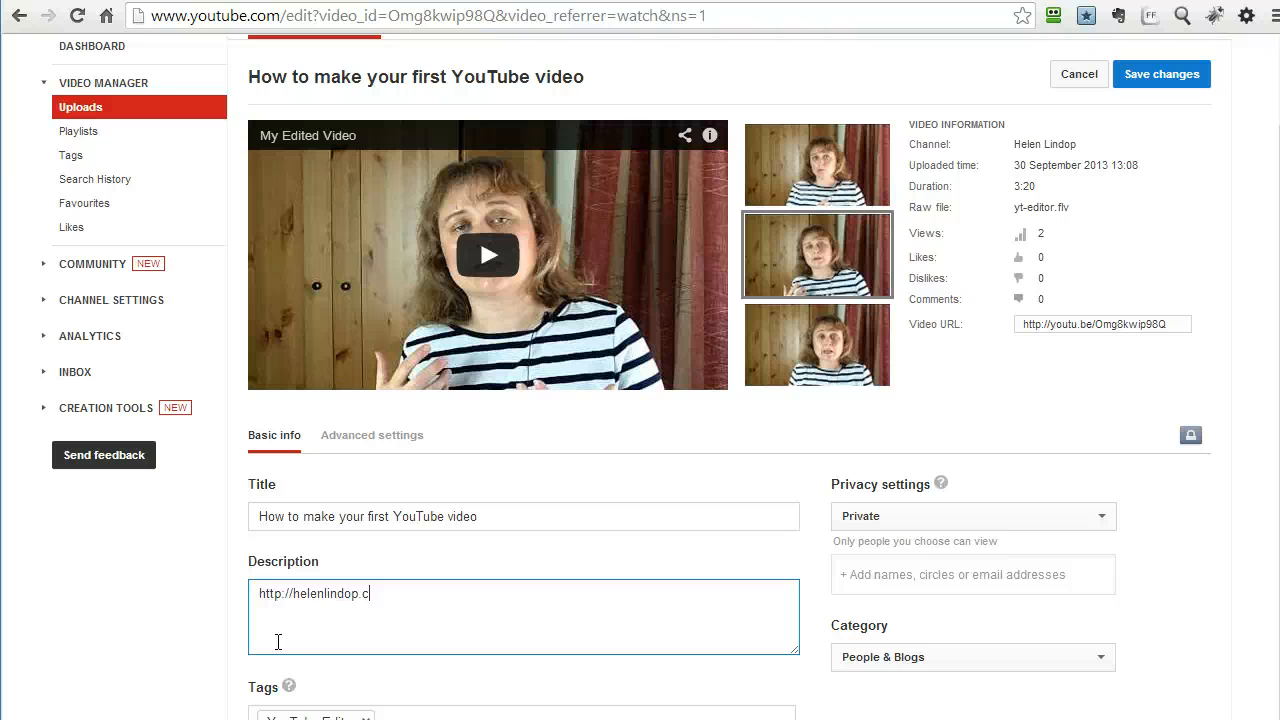
type("om")
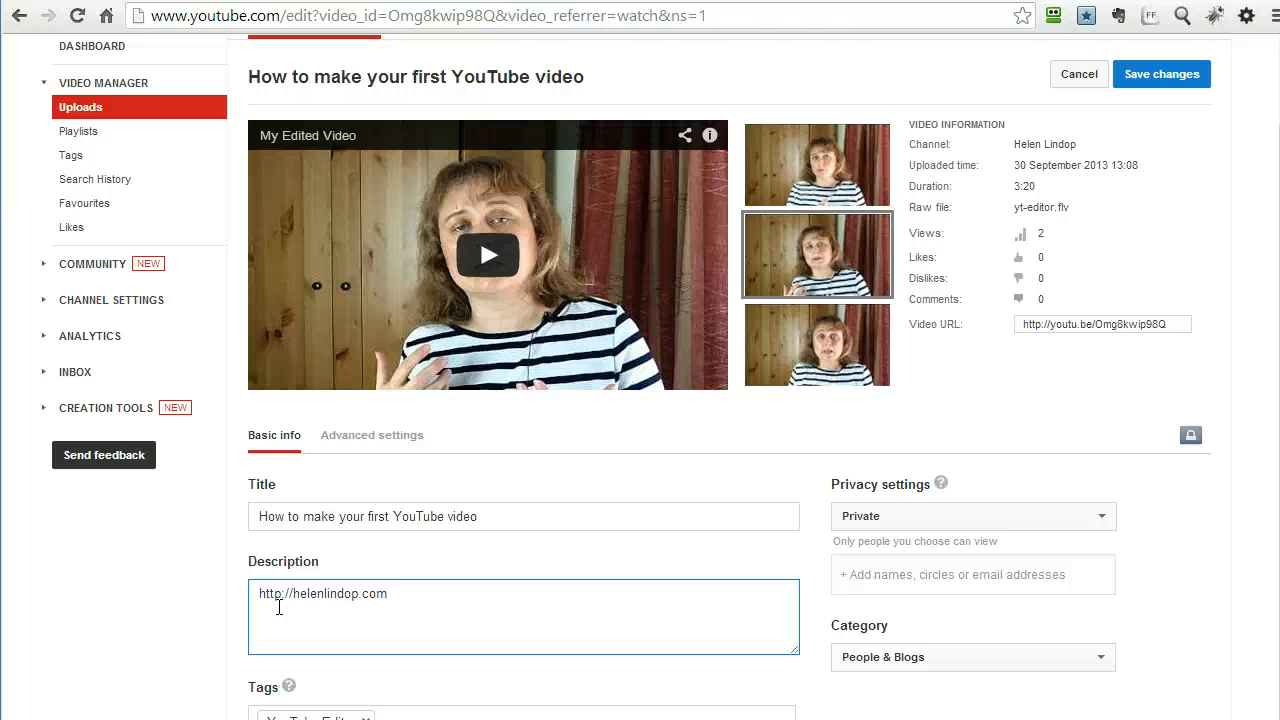
key("enter")
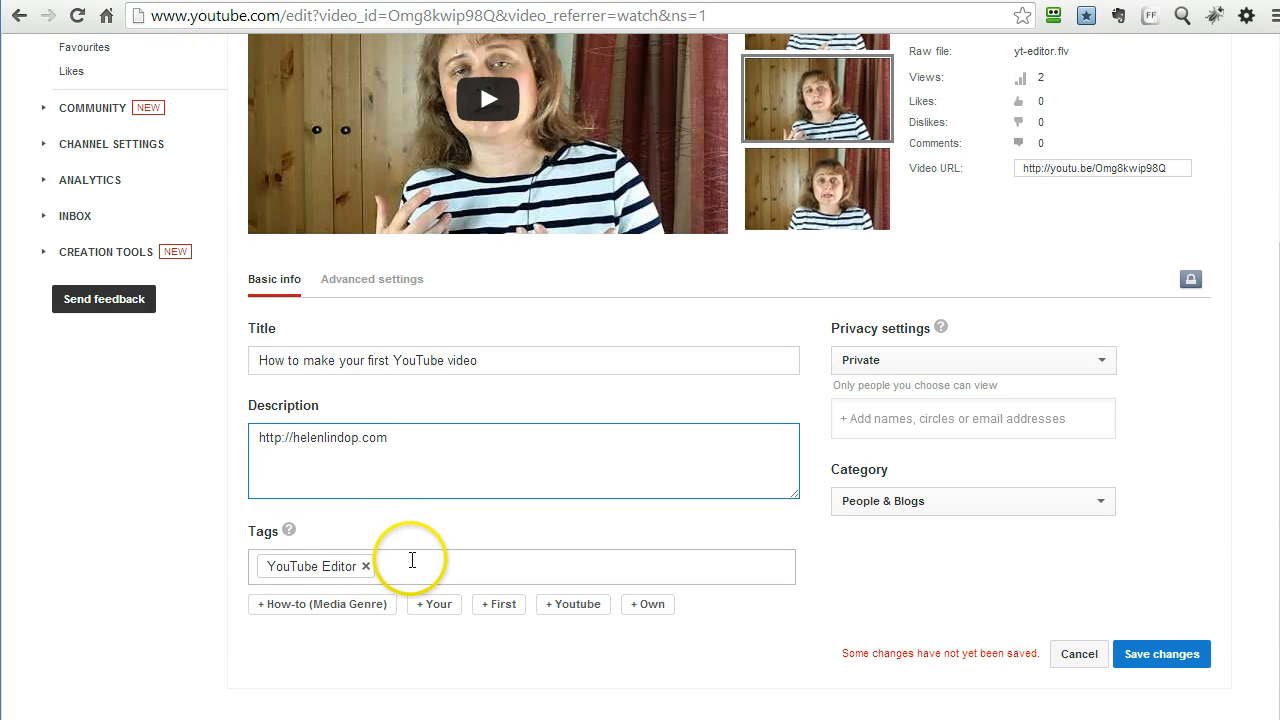
Step: Swap the YouTube Editor tag for the suggested 'YouTube Live (Website)' tag
left_click(368, 566)
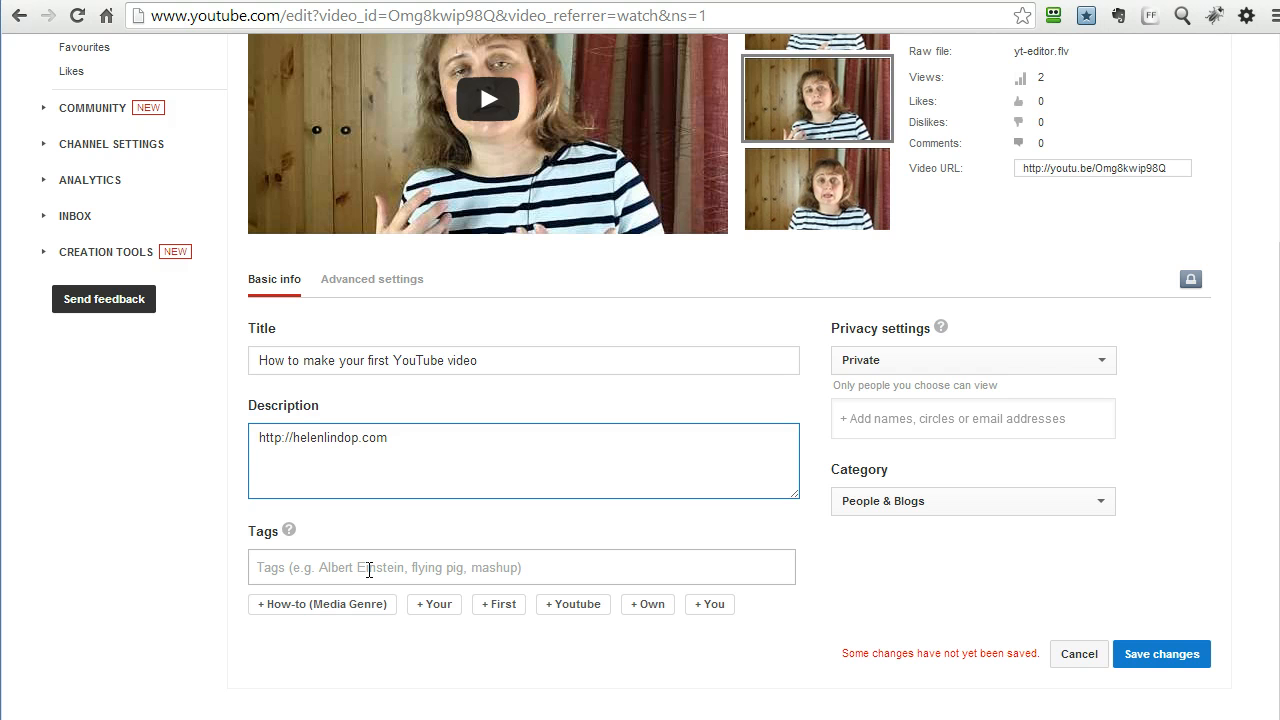
type("Y")
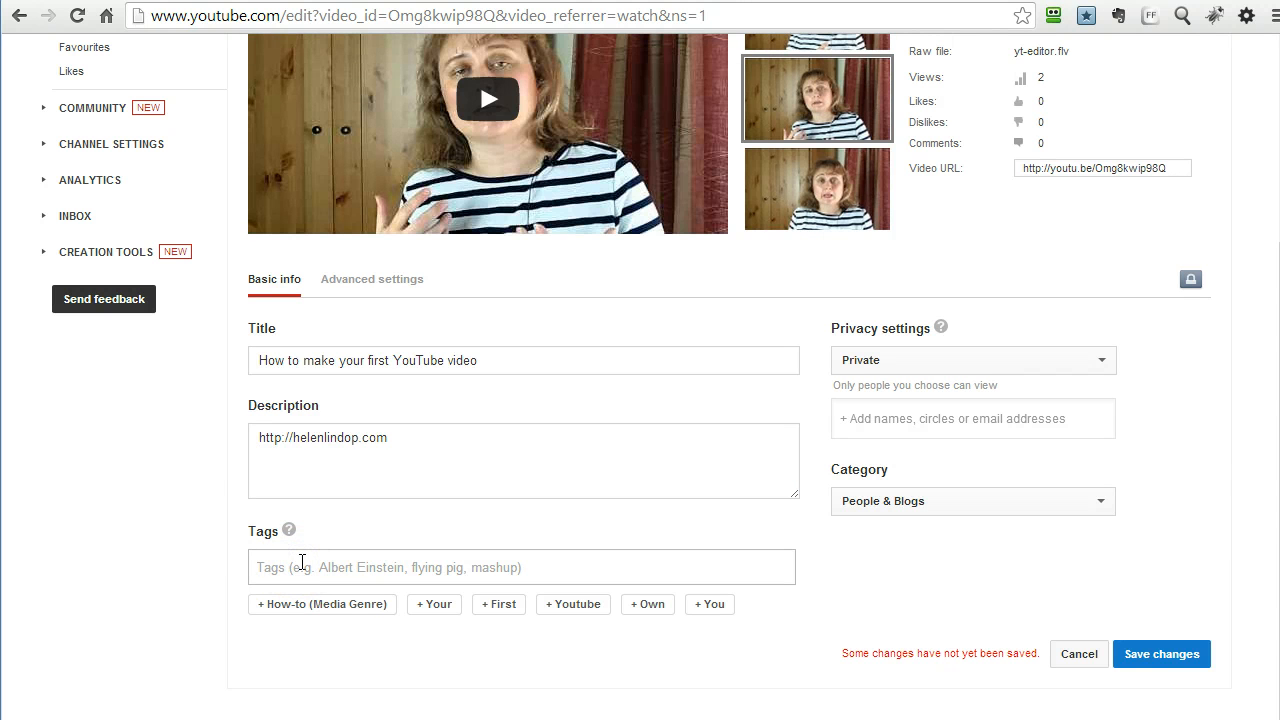
type("Youtube")
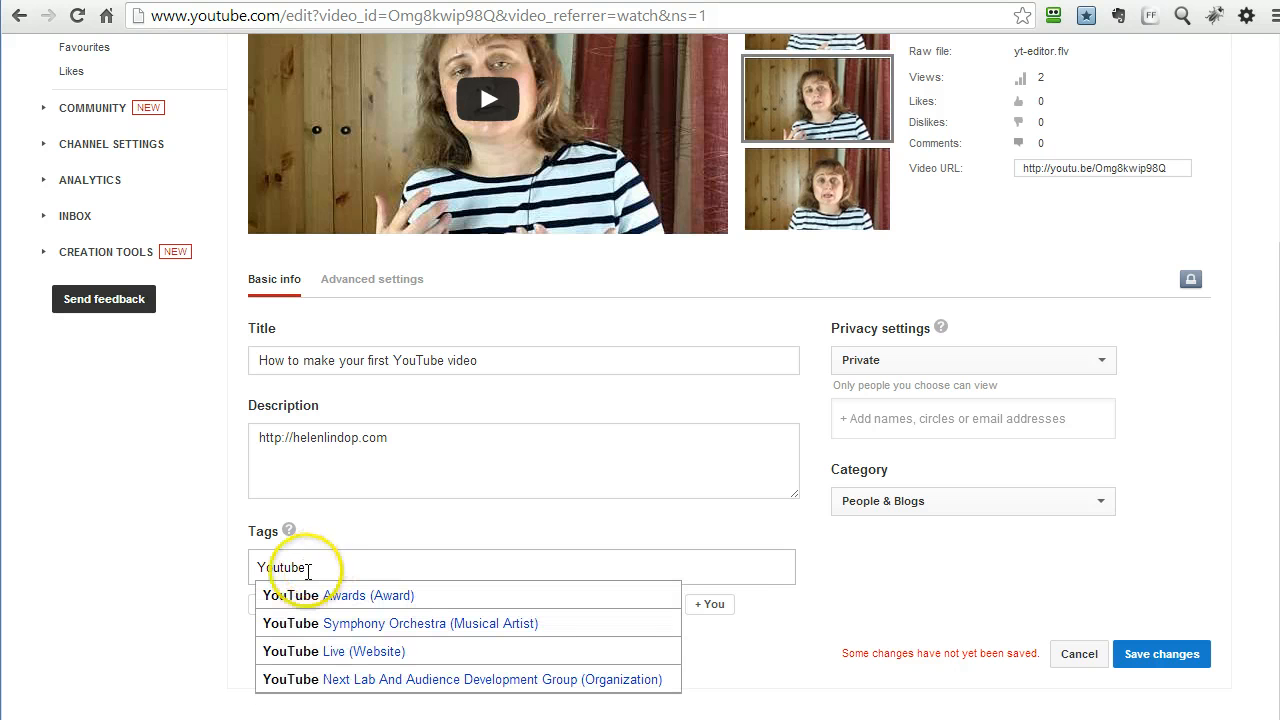
left_click(332, 652)
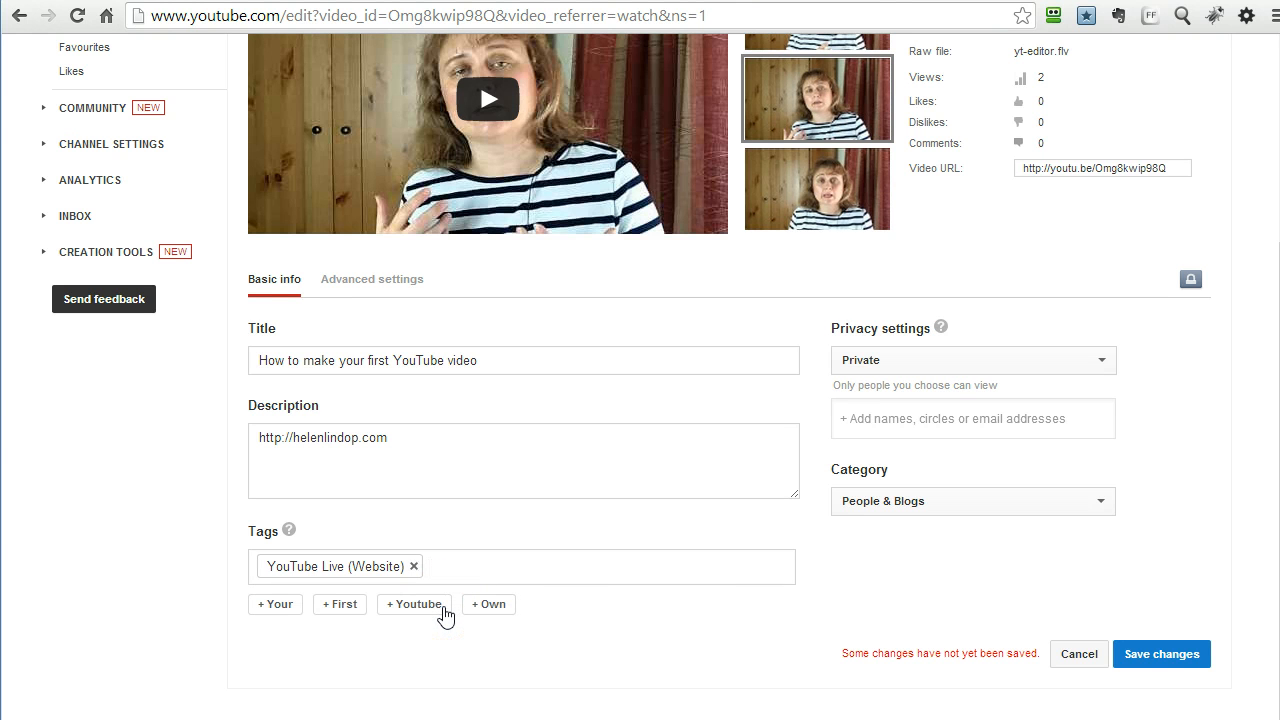
Step: Add a 'make video' tag and save the new title, description and tags
type("make")
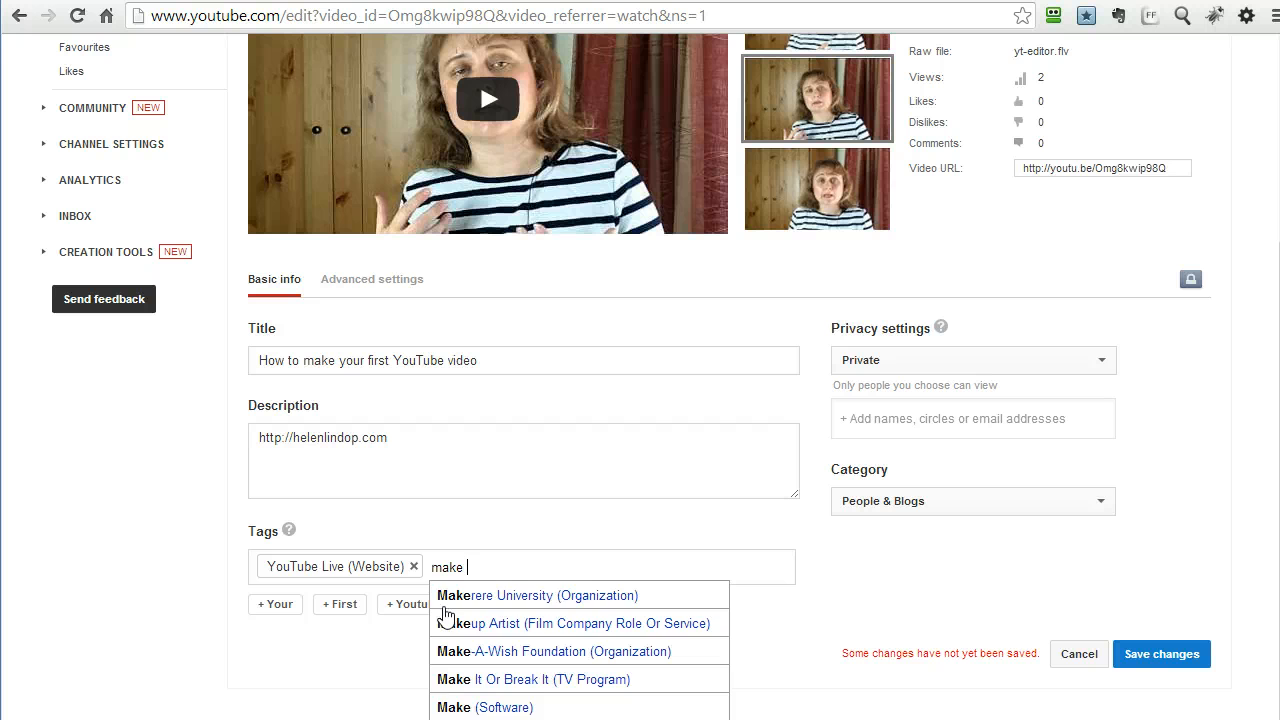
type("video")
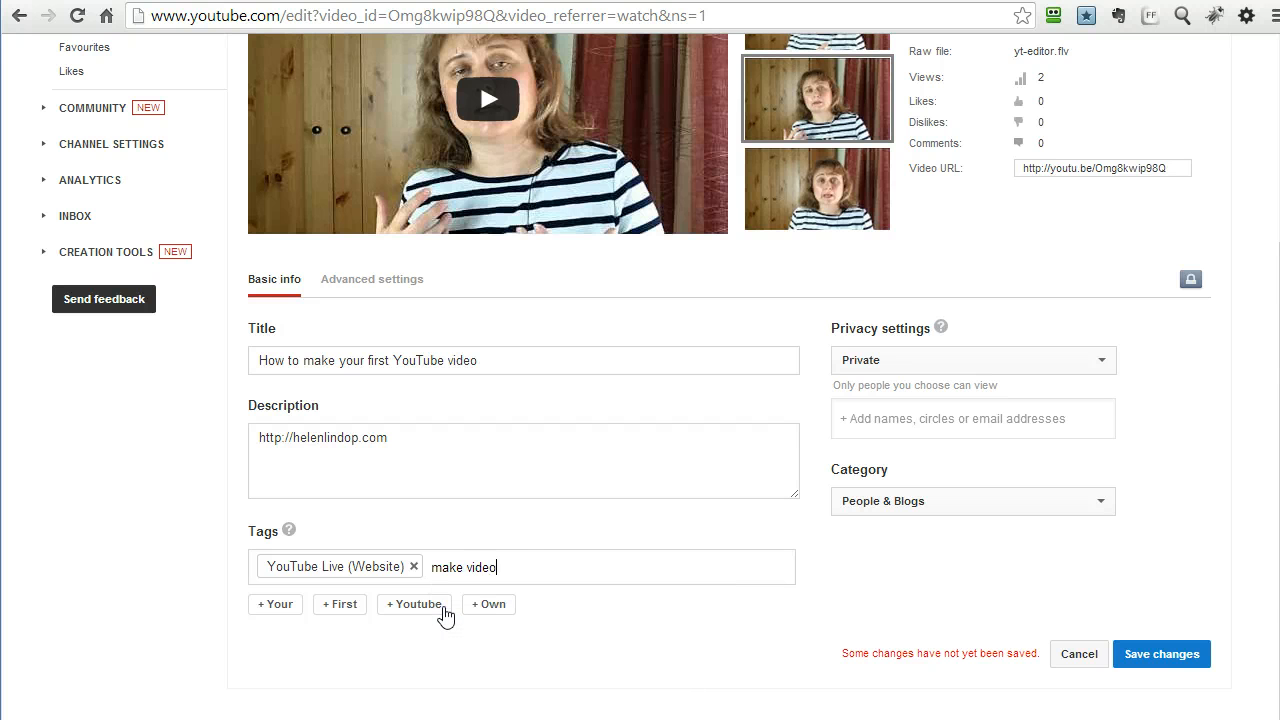
key("Enter")
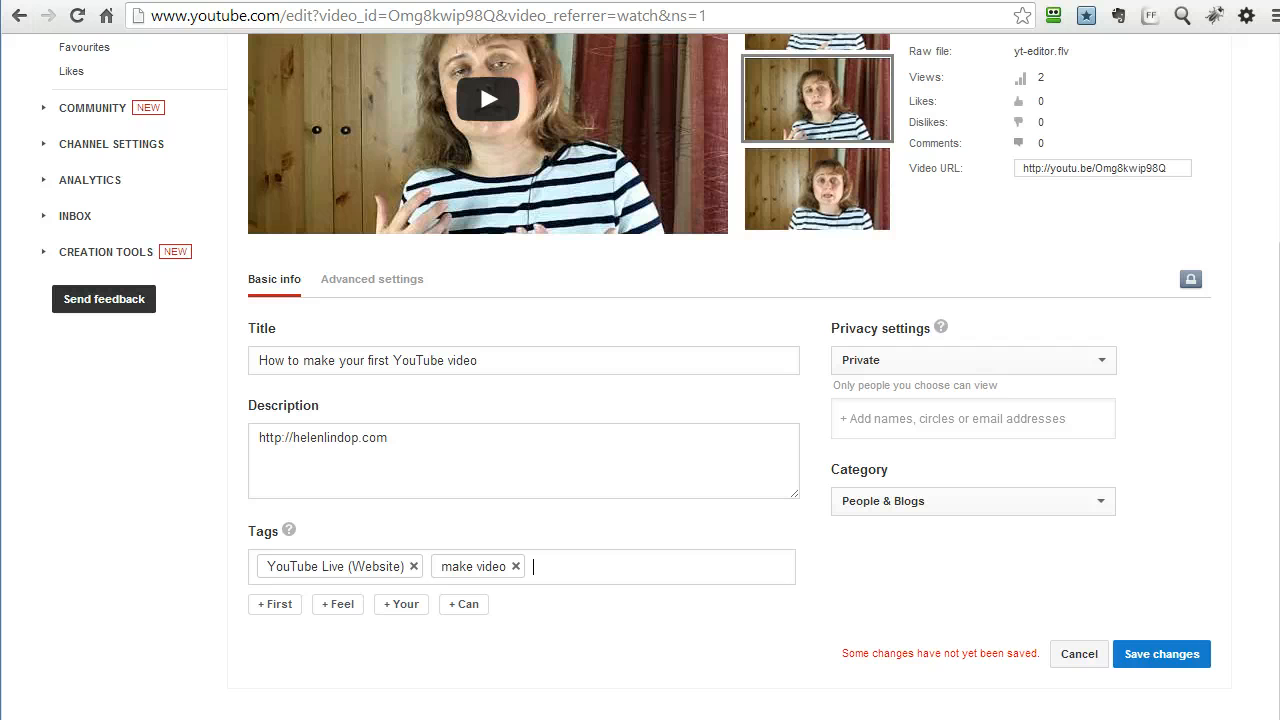
left_click(1160, 654)
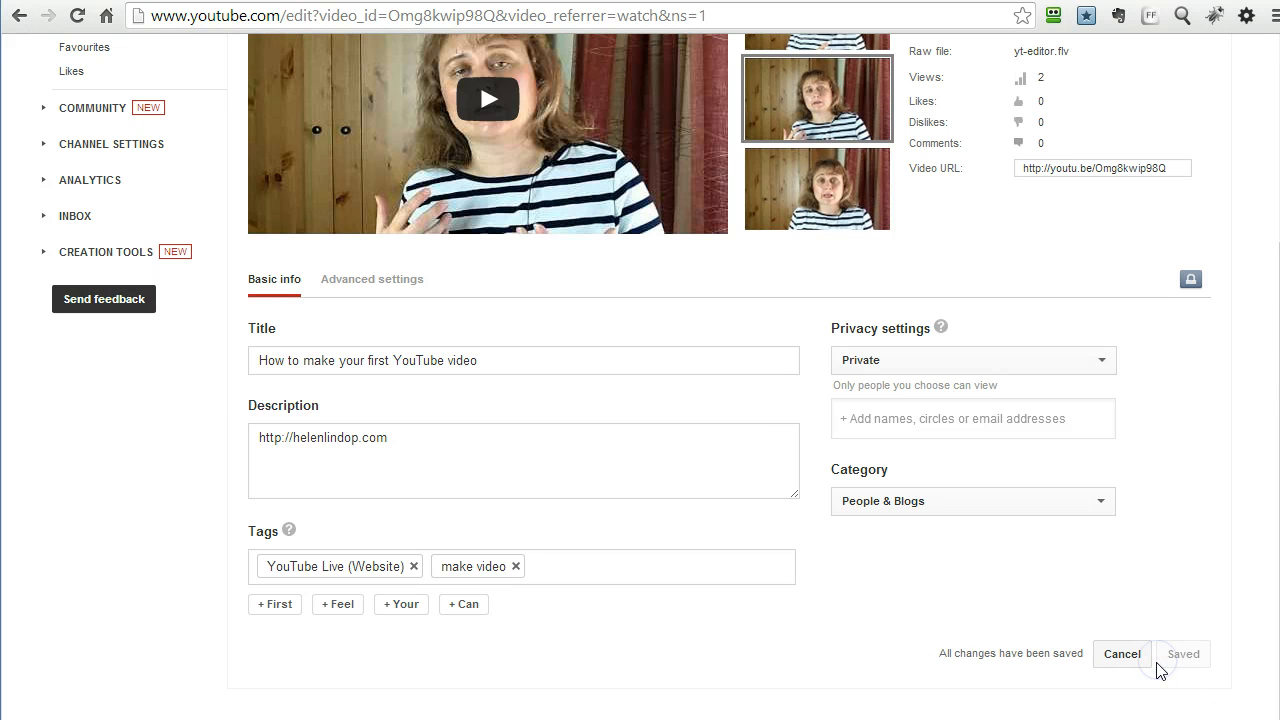
mouse_move(656, 662)
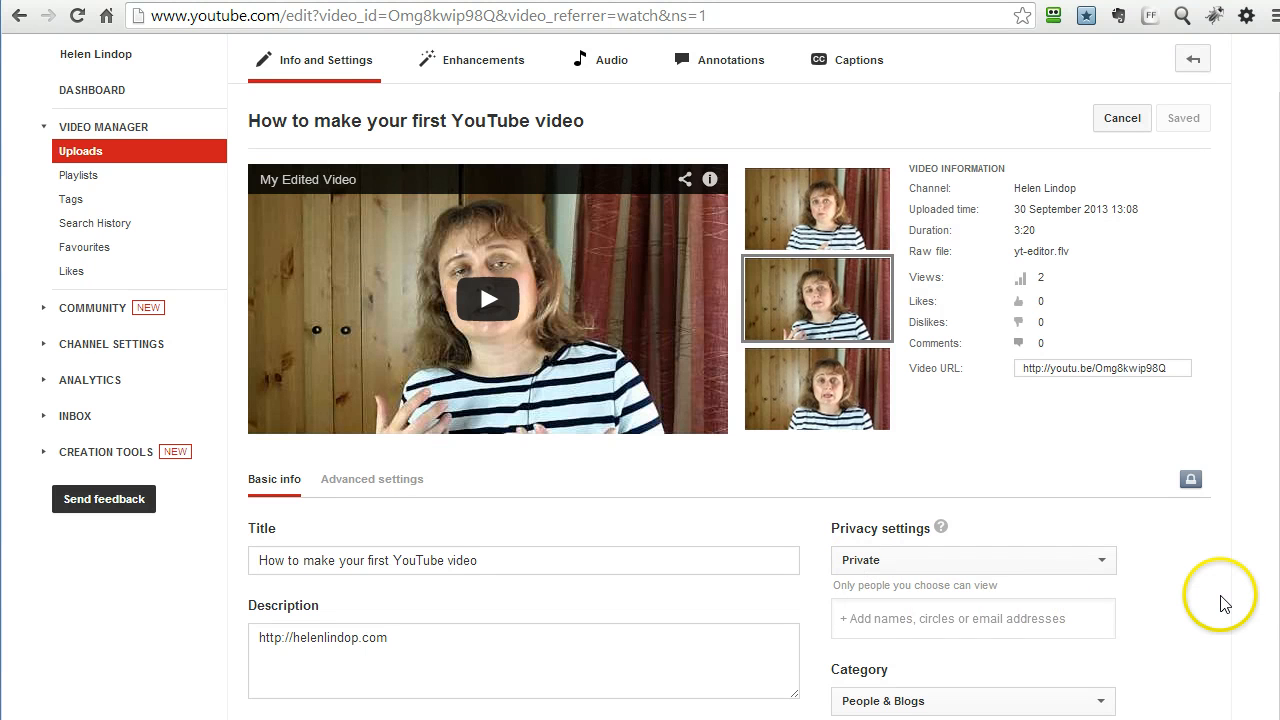
mouse_move(1196, 594)
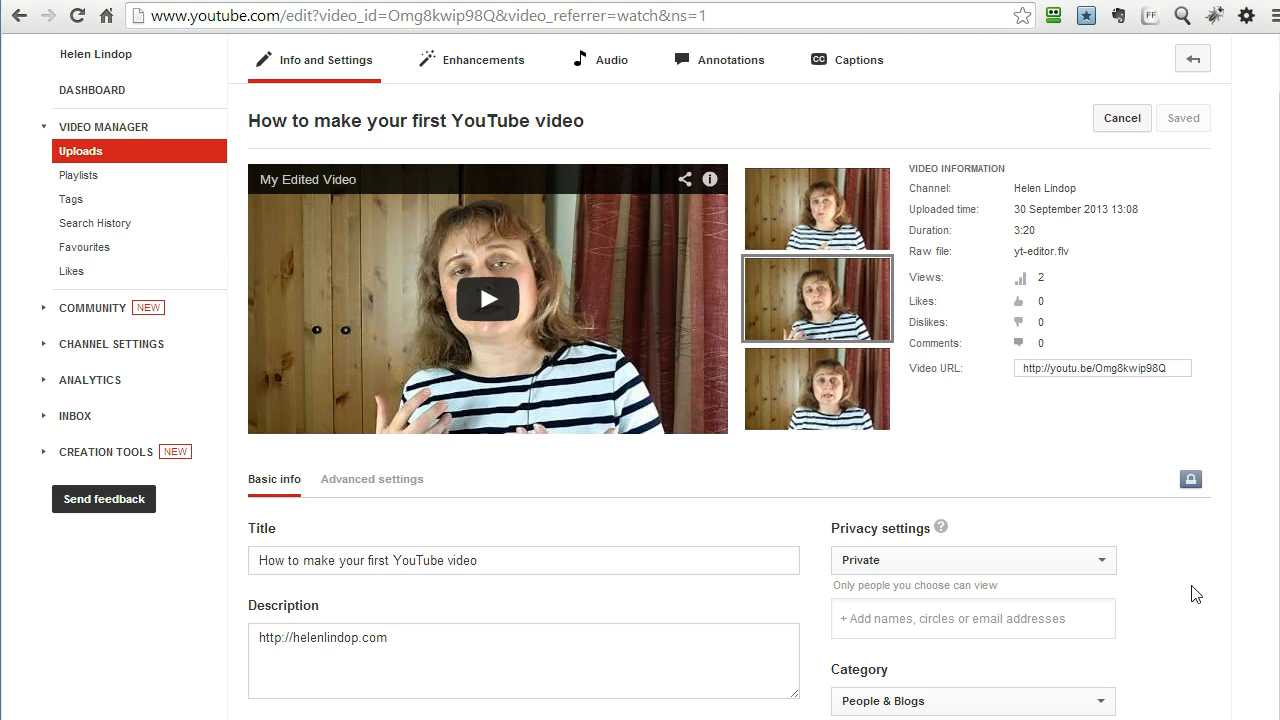
mouse_move(1092, 576)
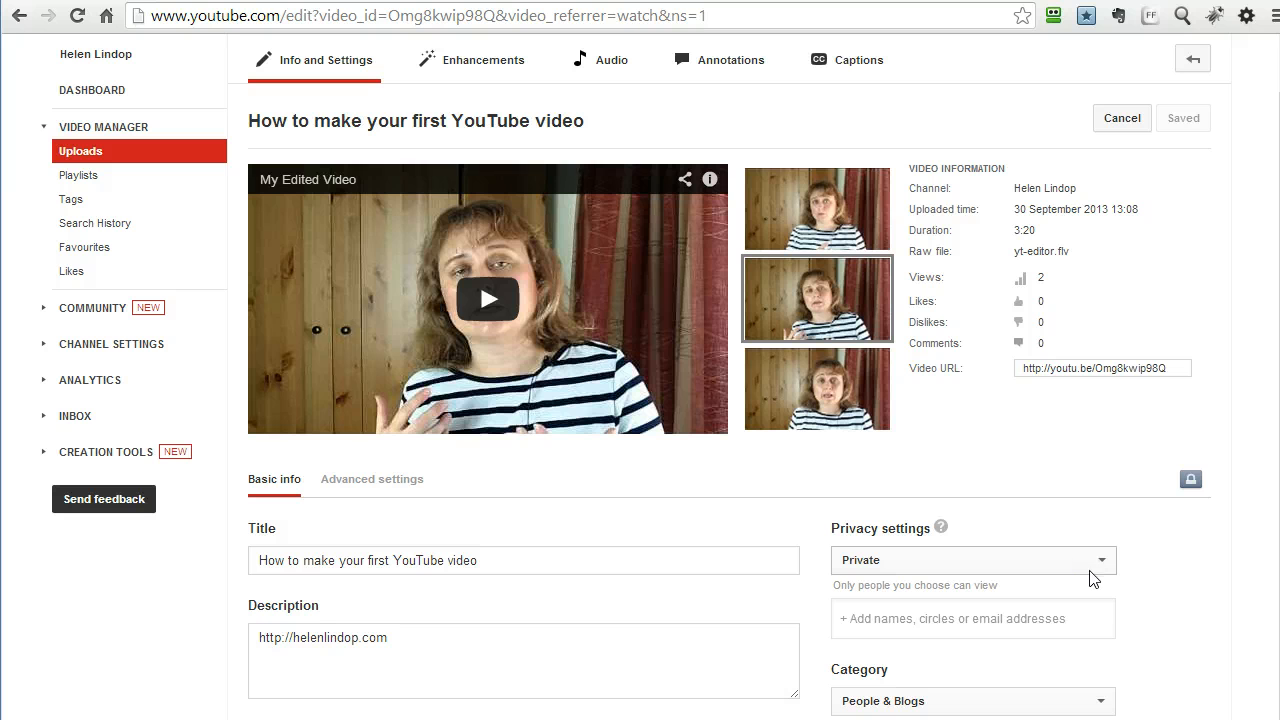
Step: Set privacy to Public, untick Facebook sharing, and save and share the video
left_click(970, 560)
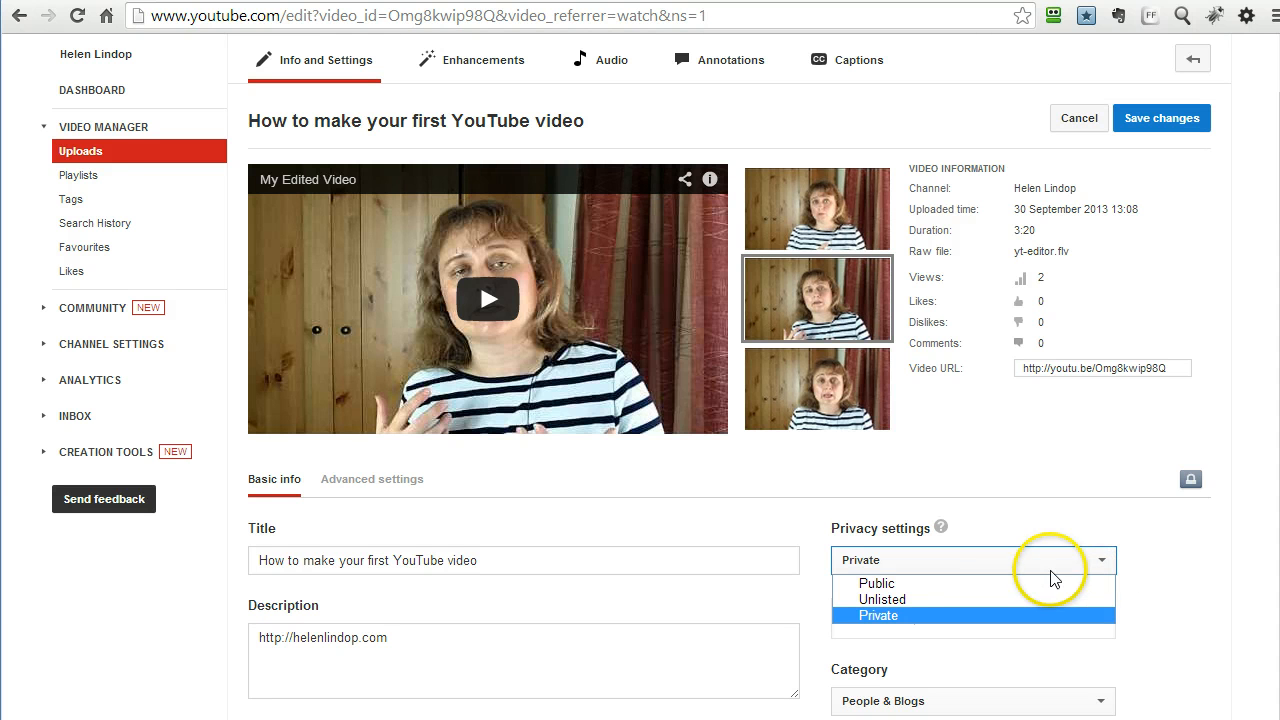
left_click(876, 584)
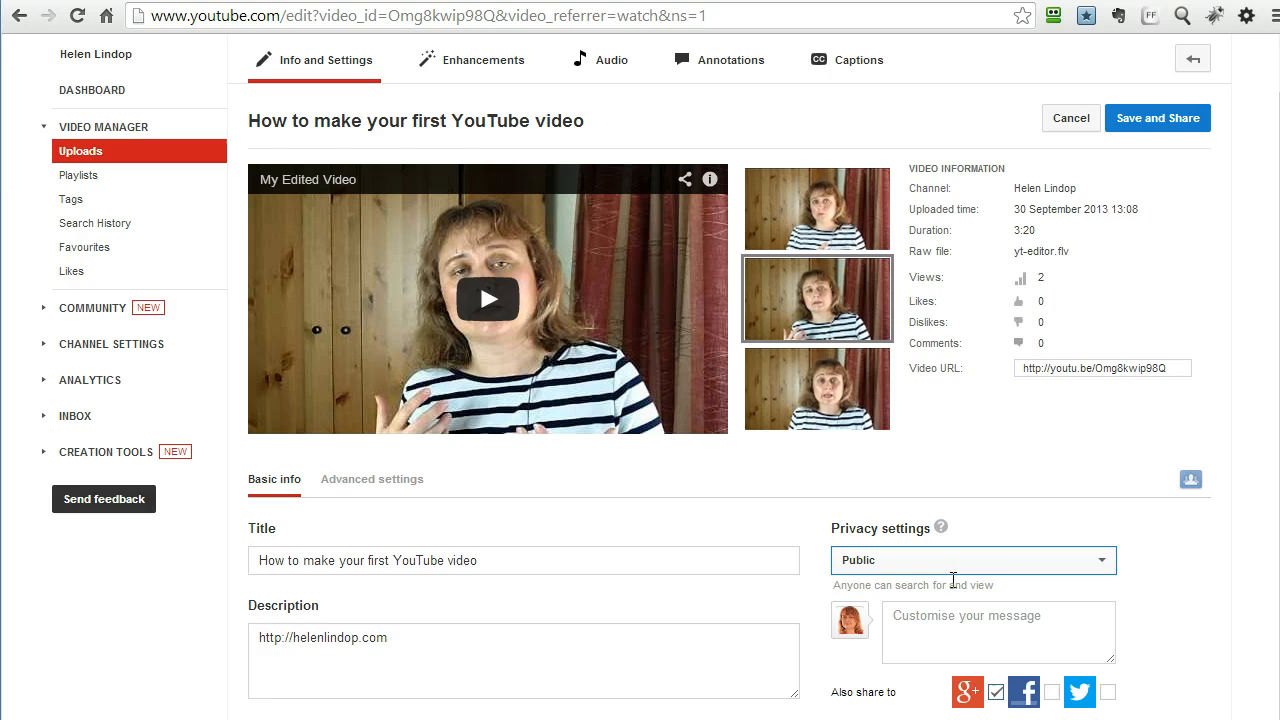
scroll("down", 3)
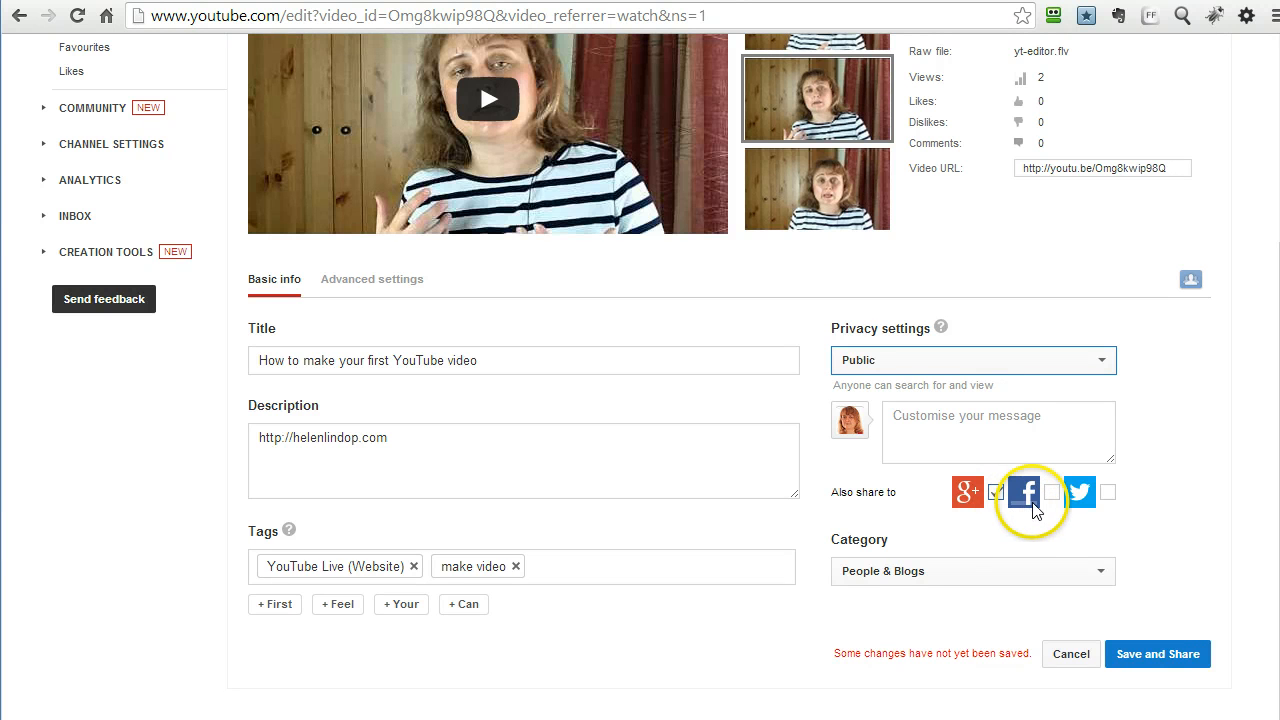
left_click(994, 492)
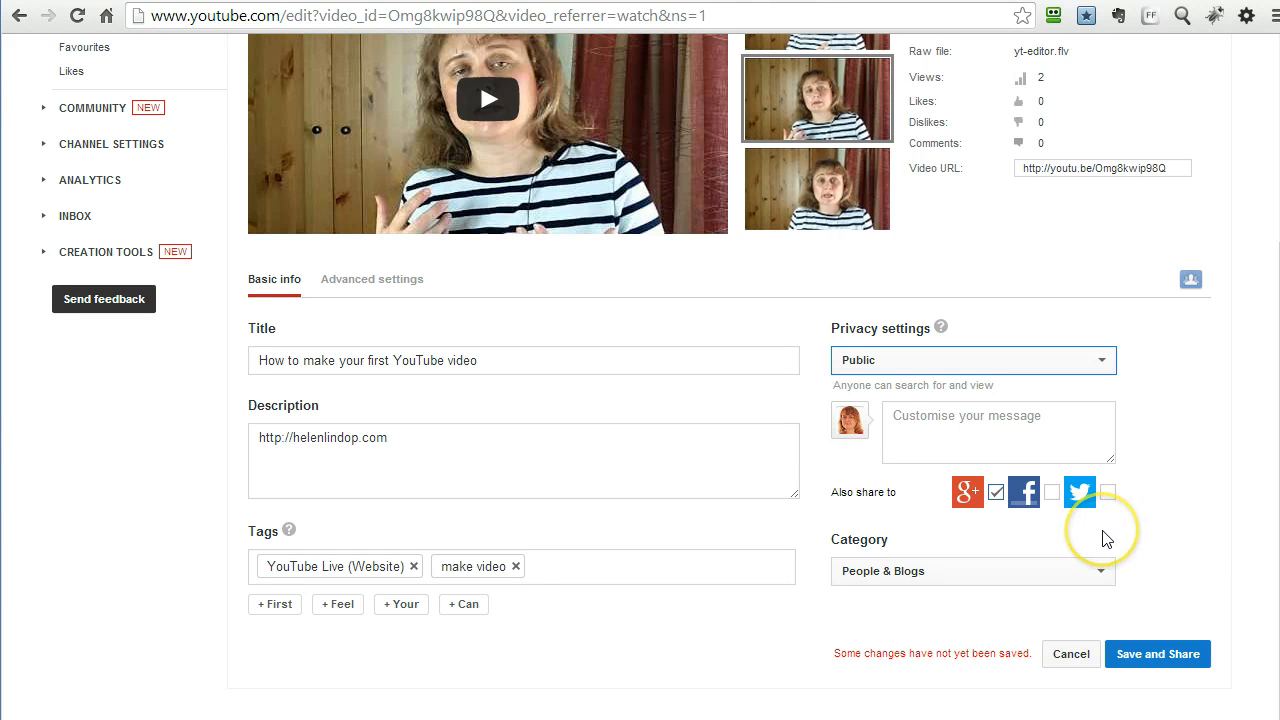
mouse_move(1106, 538)
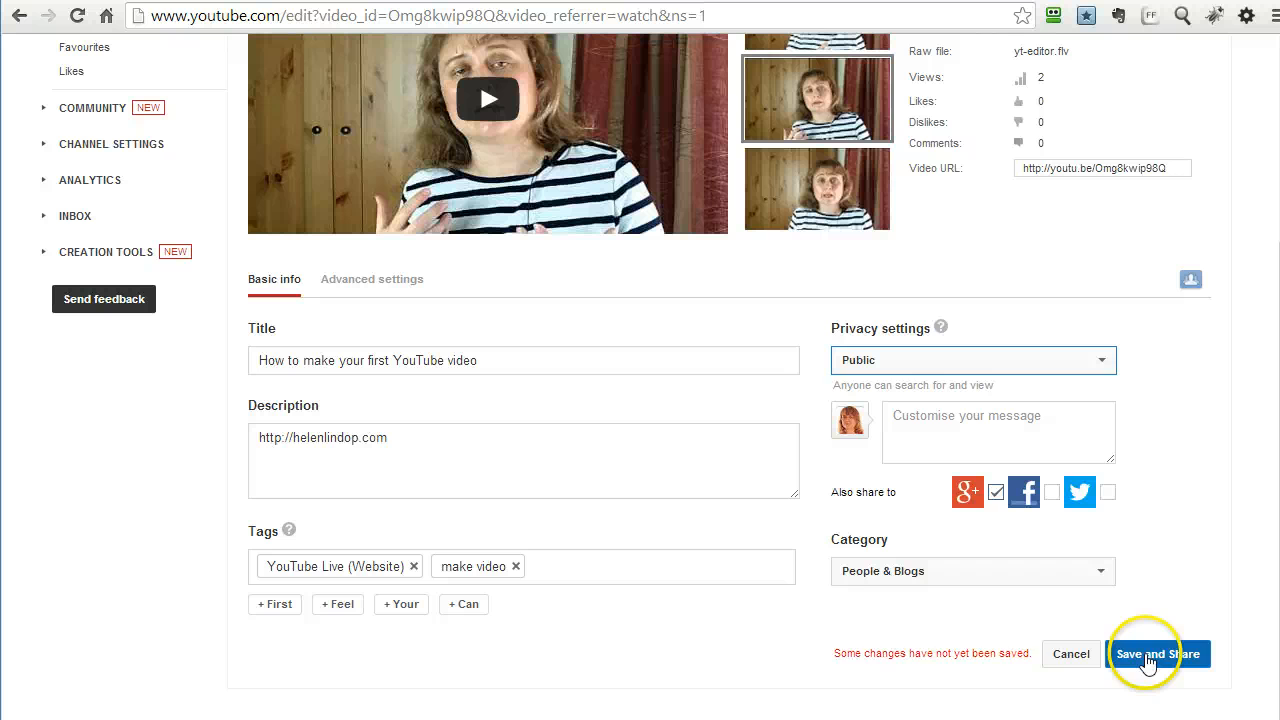
left_click(1156, 652)
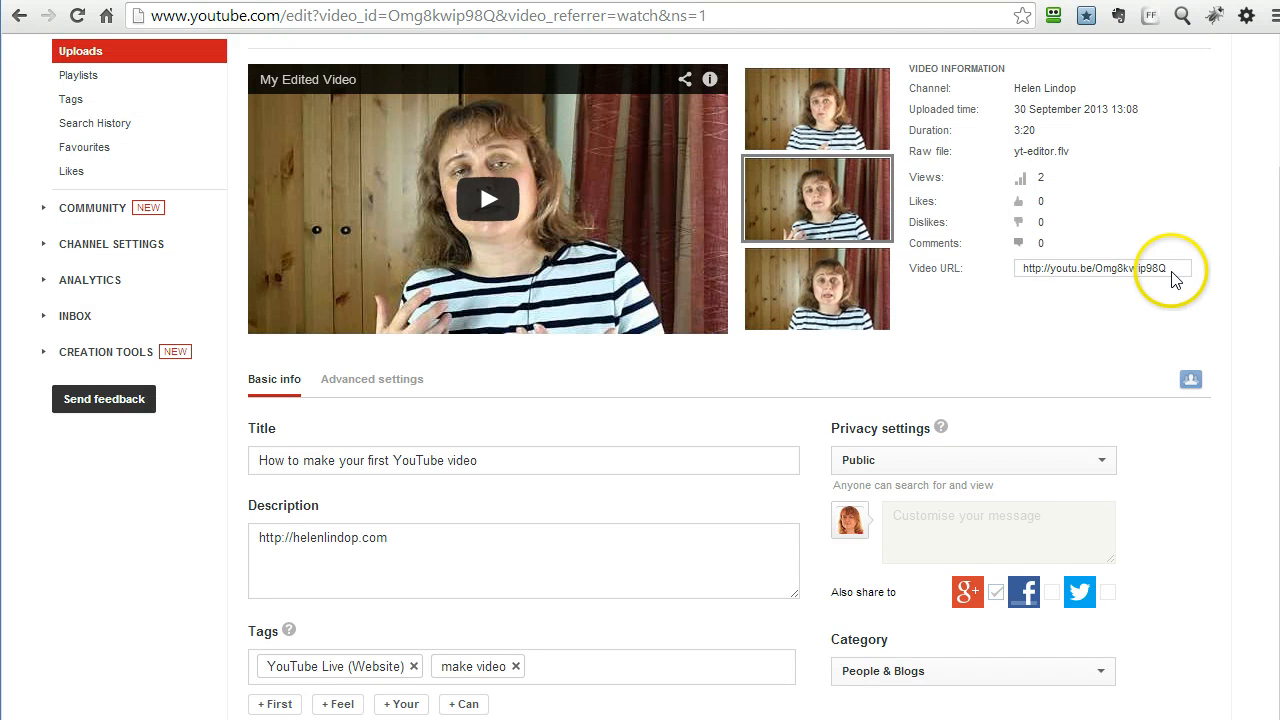
Step: Select the video's short link, then set the first still as the thumbnail
left_click(1100, 268)
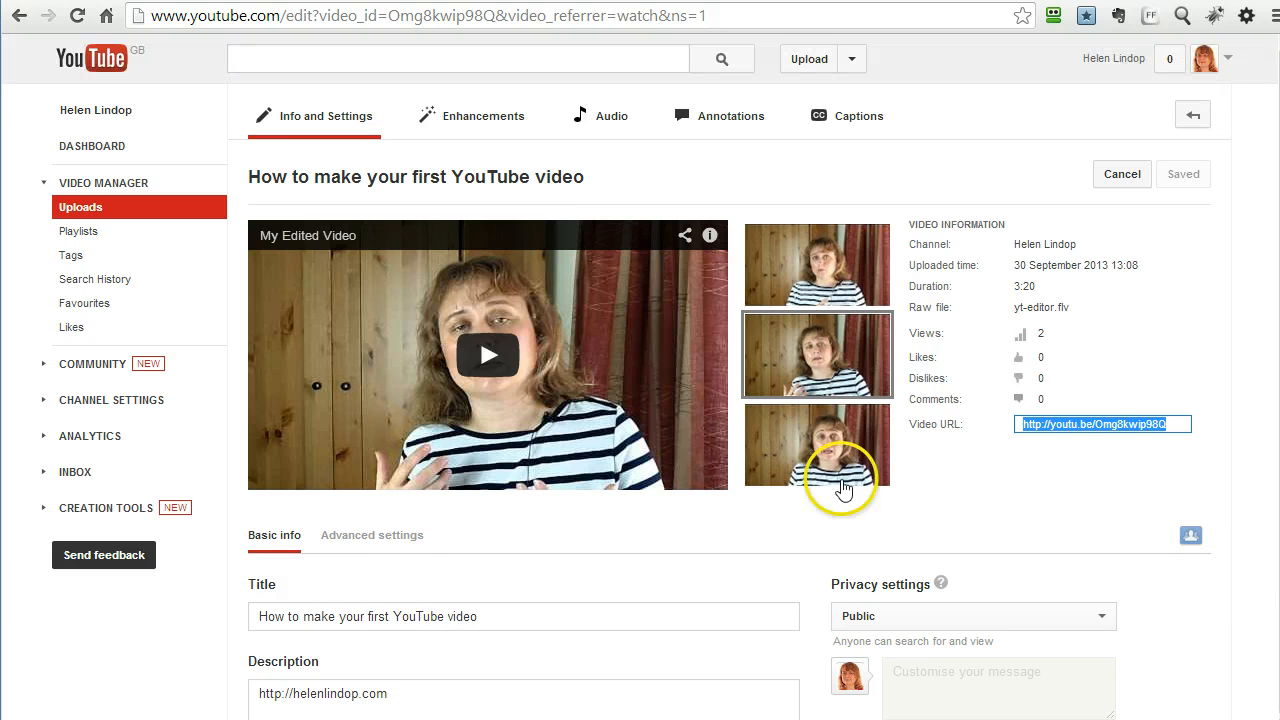
mouse_move(816, 264)
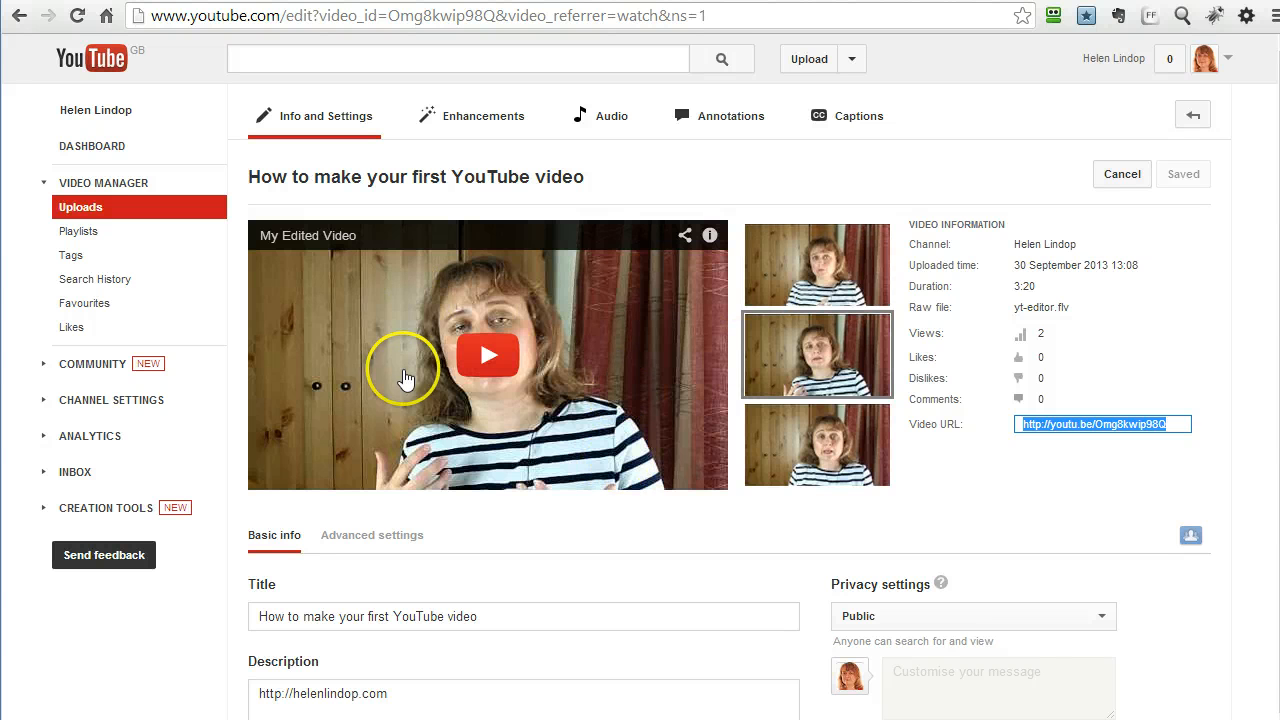
mouse_move(538, 438)
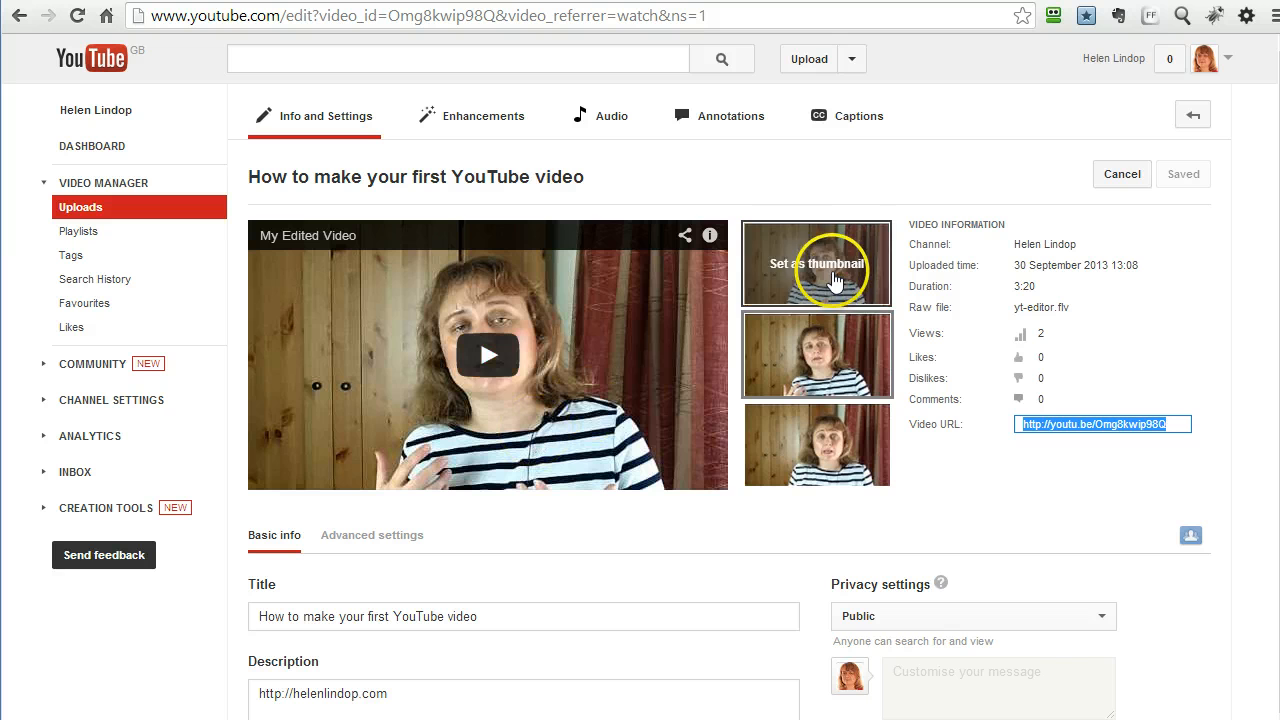
left_click(816, 264)
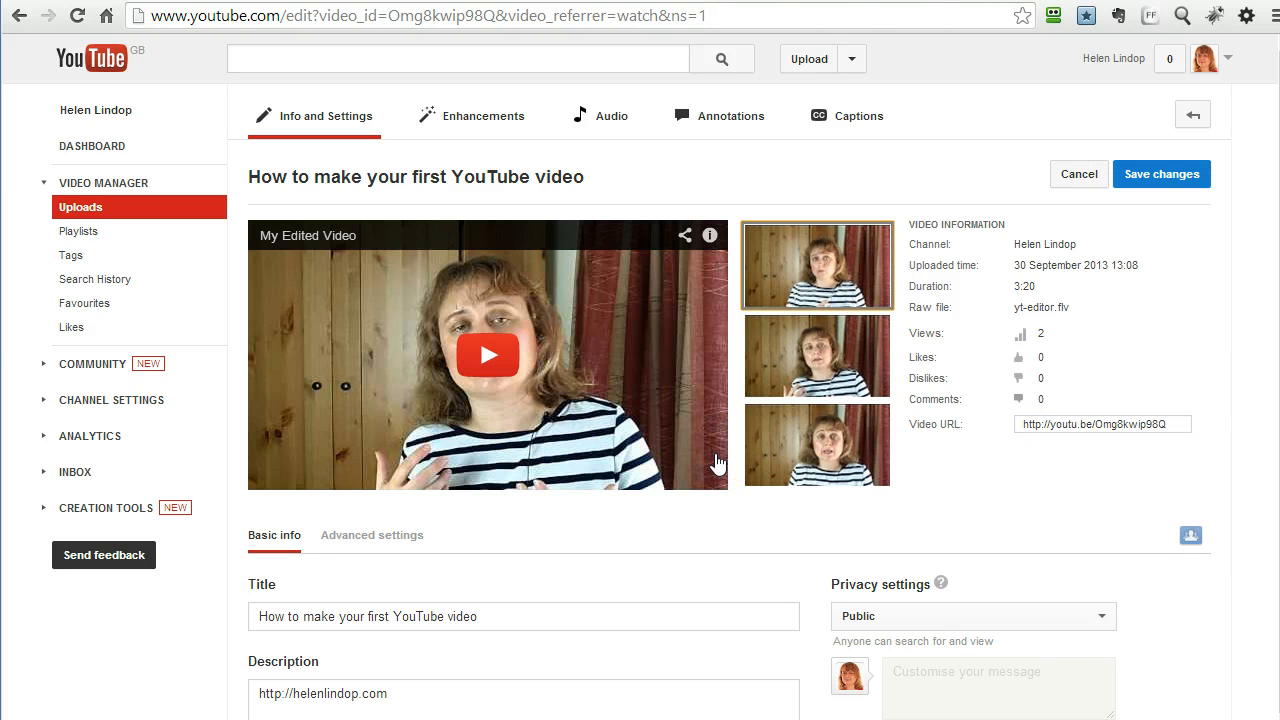